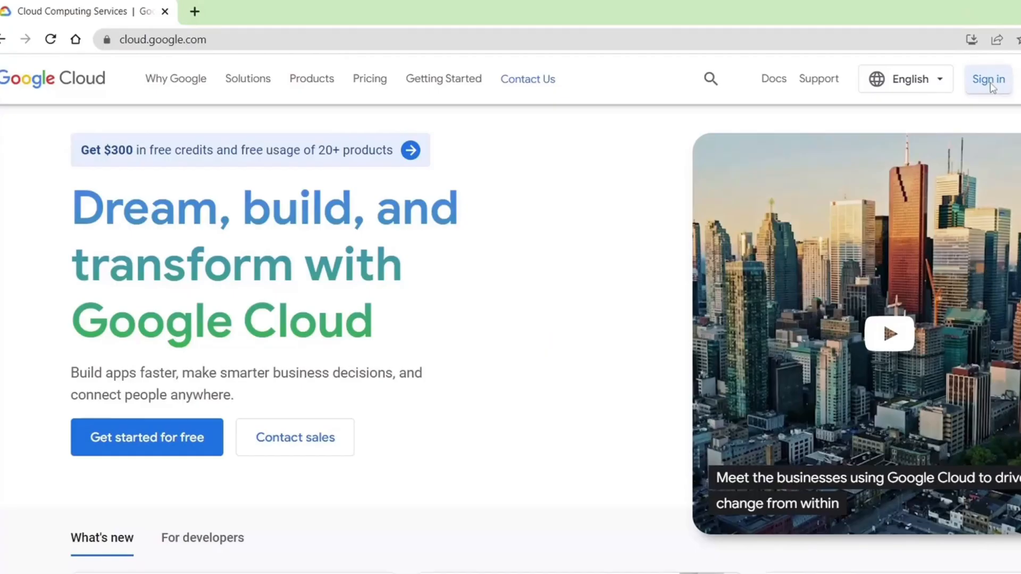
# - Reinitialize the default gcloud configuration with project oceanic-toolbox-352912
pyautogui.click(987, 79)
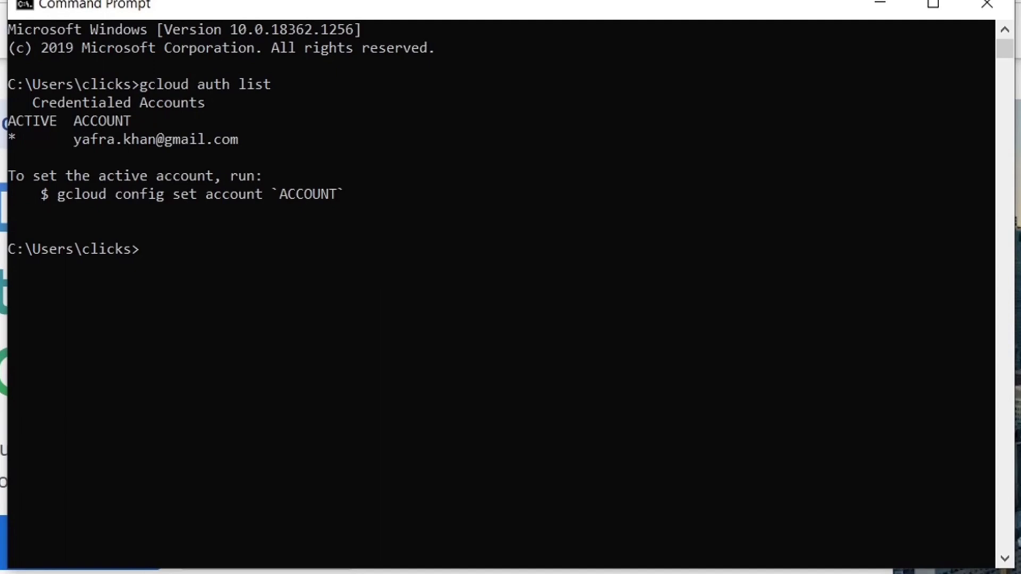
pyautogui.moveTo(174, 258)
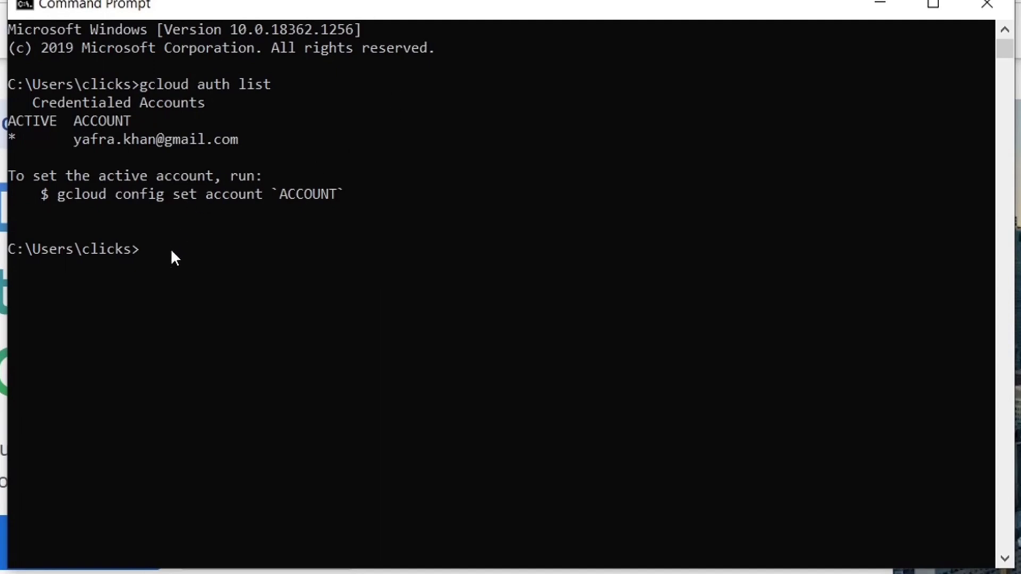
pyautogui.write('gcloud init')
pyautogui.write('1')
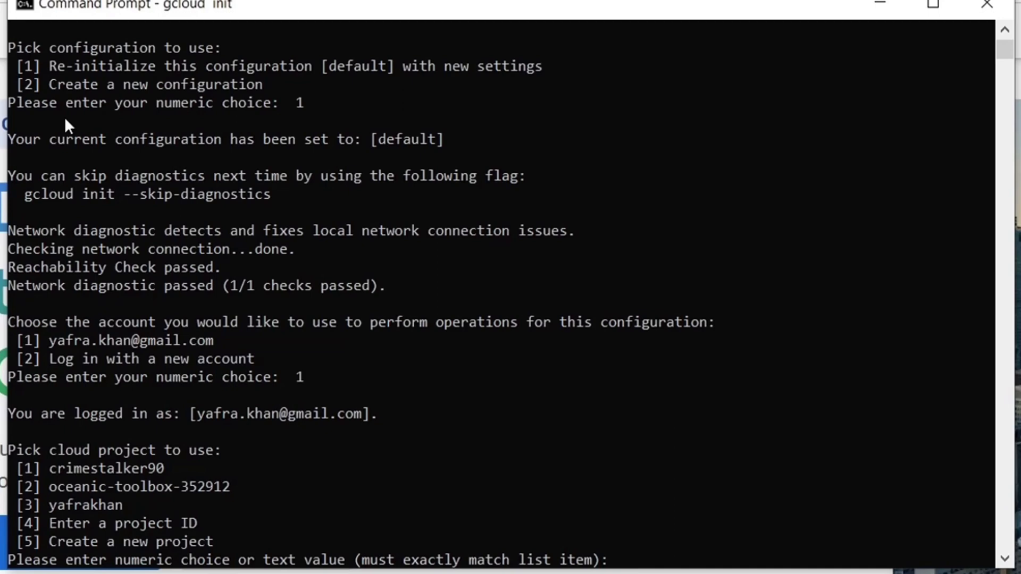
pyautogui.moveTo(525, 276)
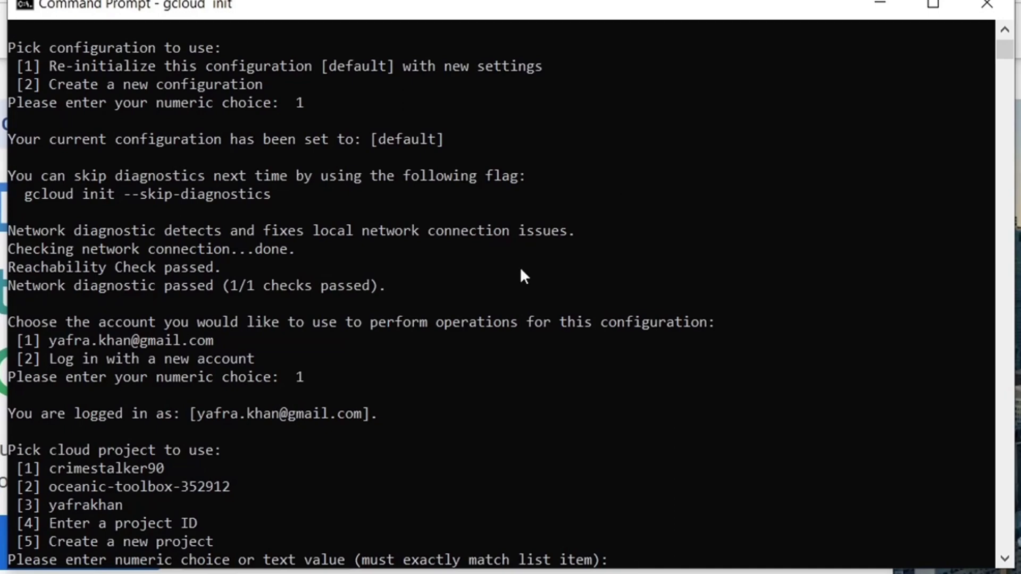
pyautogui.write('2')
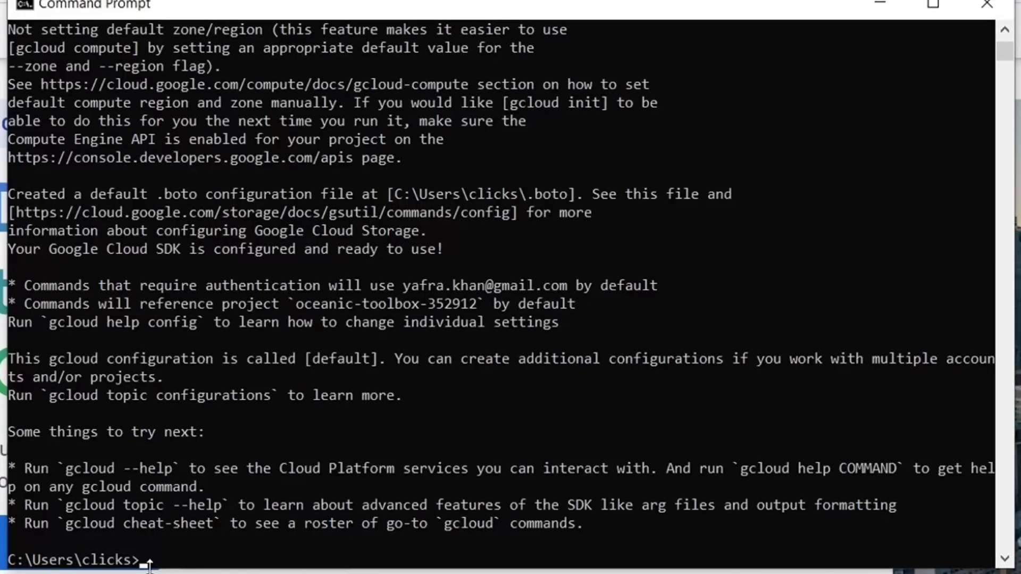
pyautogui.moveTo(209, 564)
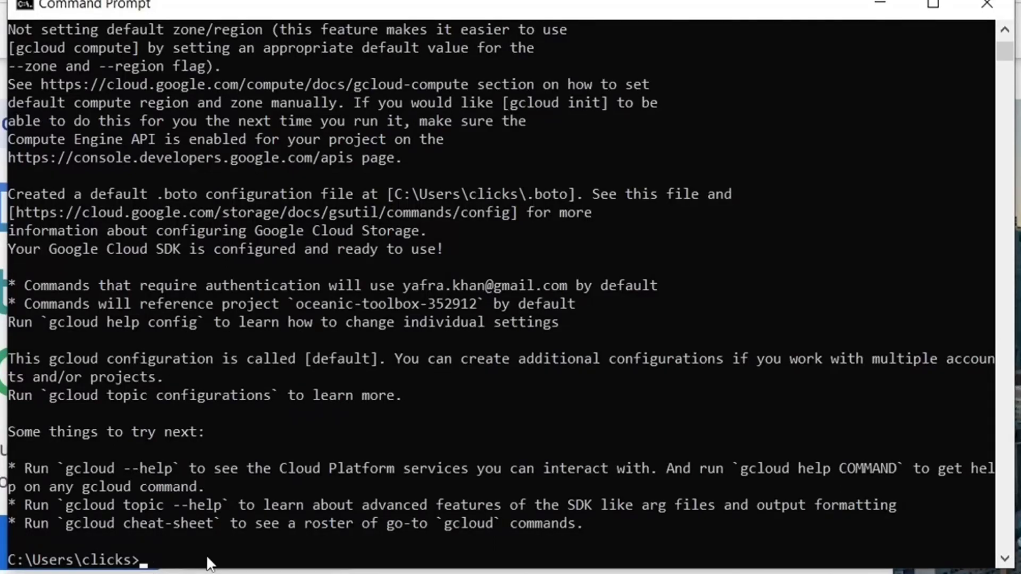
# - Confirm the active account with gcloud auth list and show SDK version 390.0.0
pyautogui.write('gcloud')
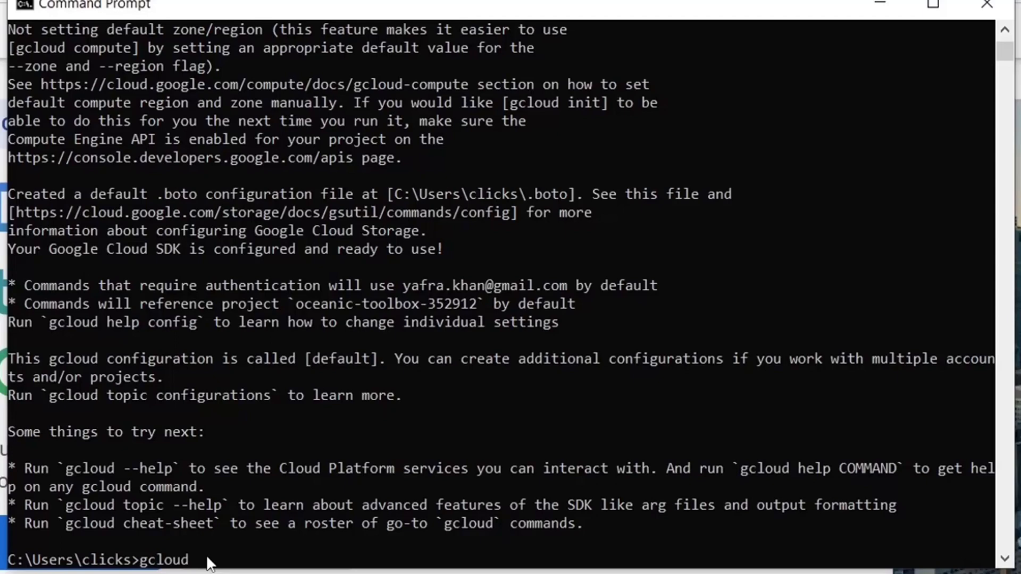
pyautogui.write('auth')
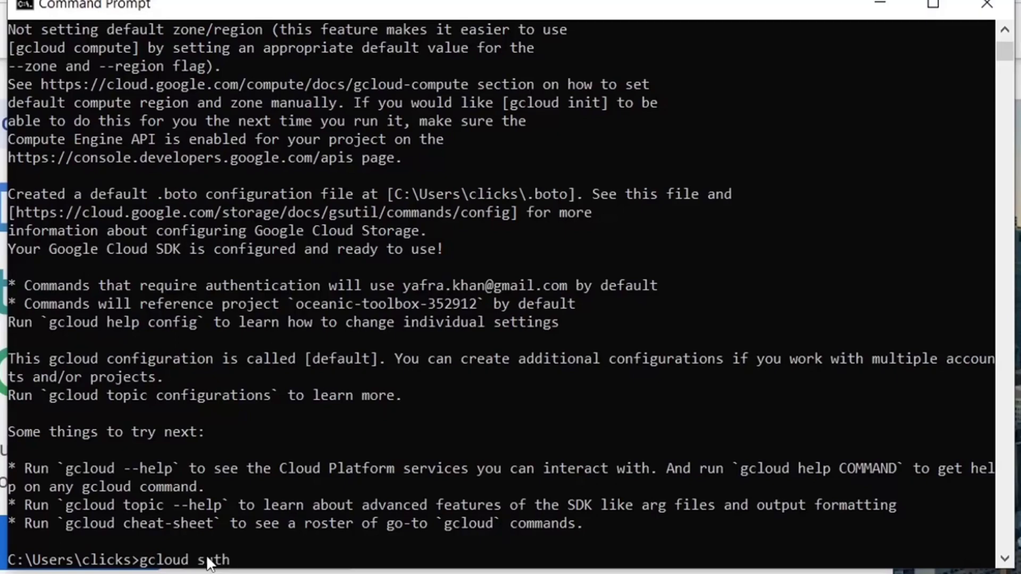
pyautogui.write('list')
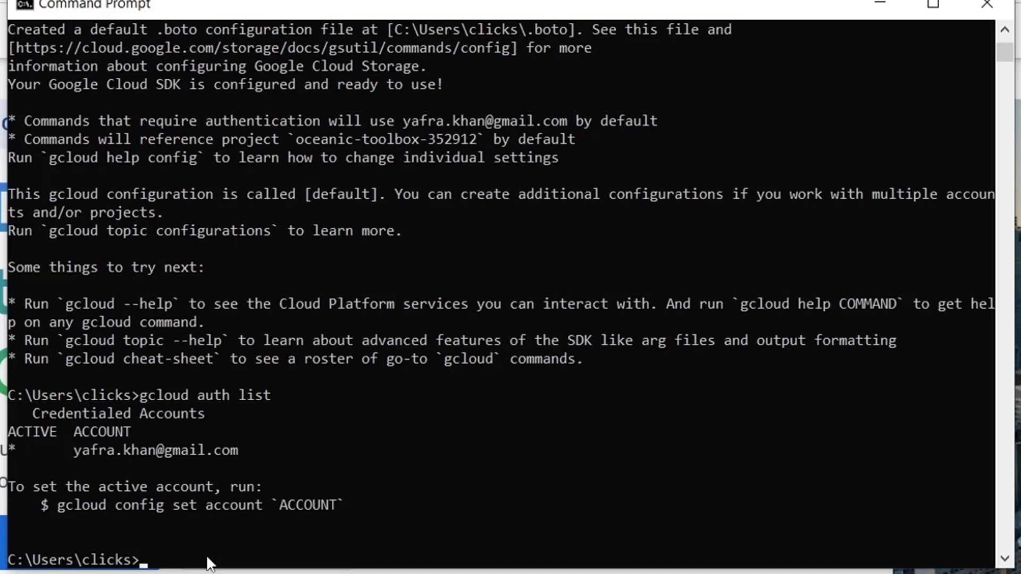
pyautogui.write('gcloud version')
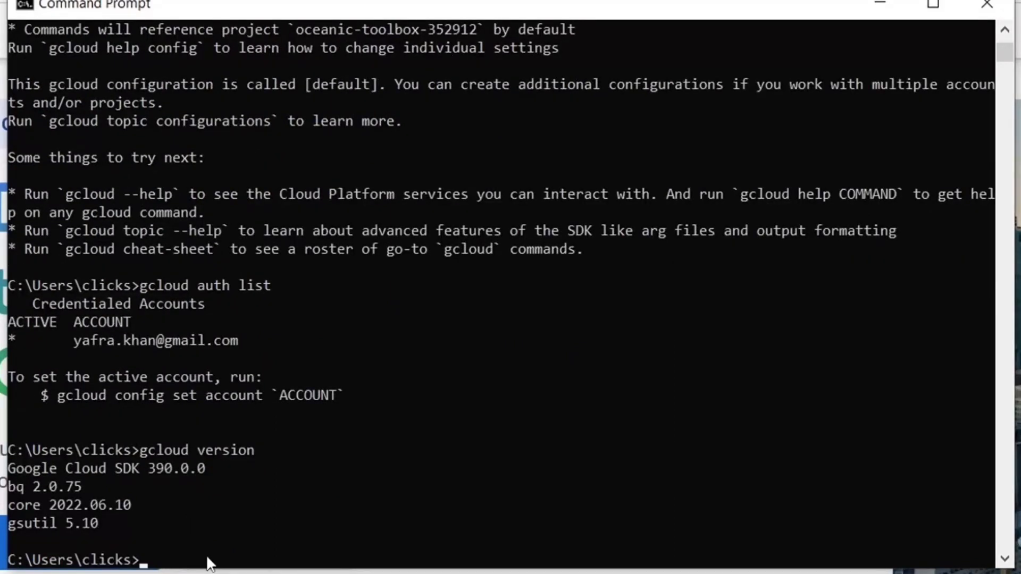
pyautogui.moveTo(153, 564)
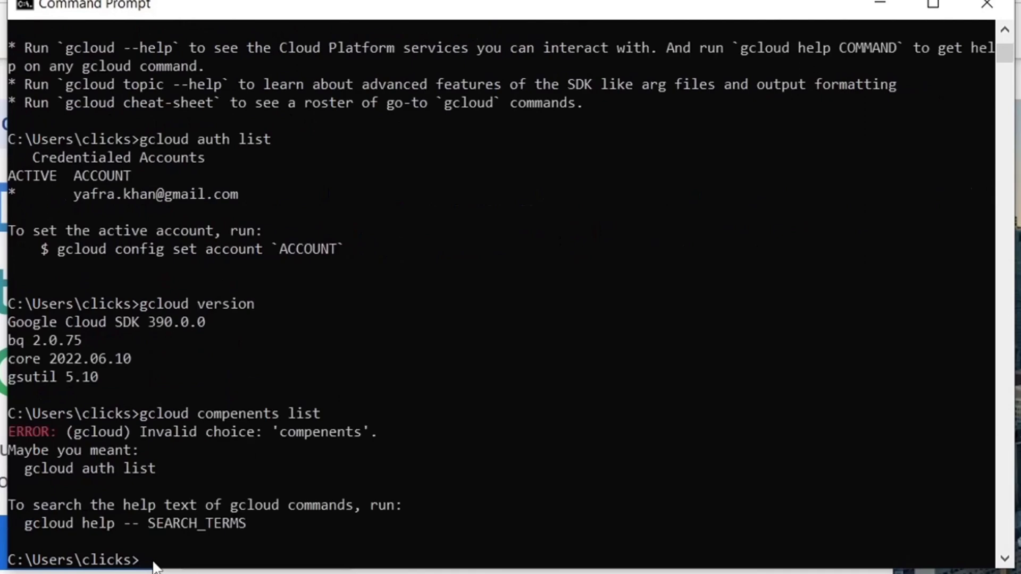
# - List the installed Cloud SDK components and run gcloud components update
pyautogui.write('gcloud components list')
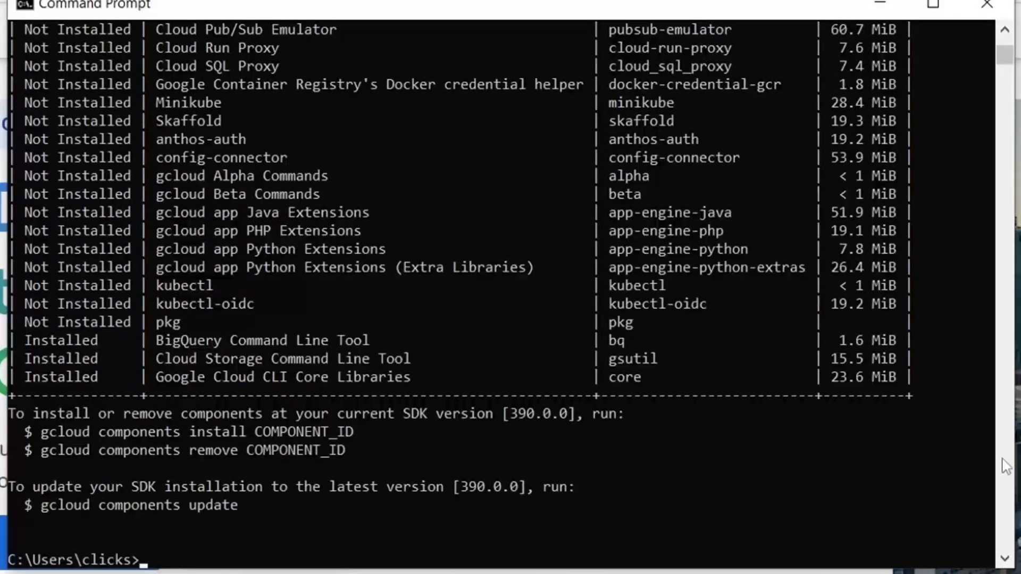
pyautogui.moveTo(21, 408)
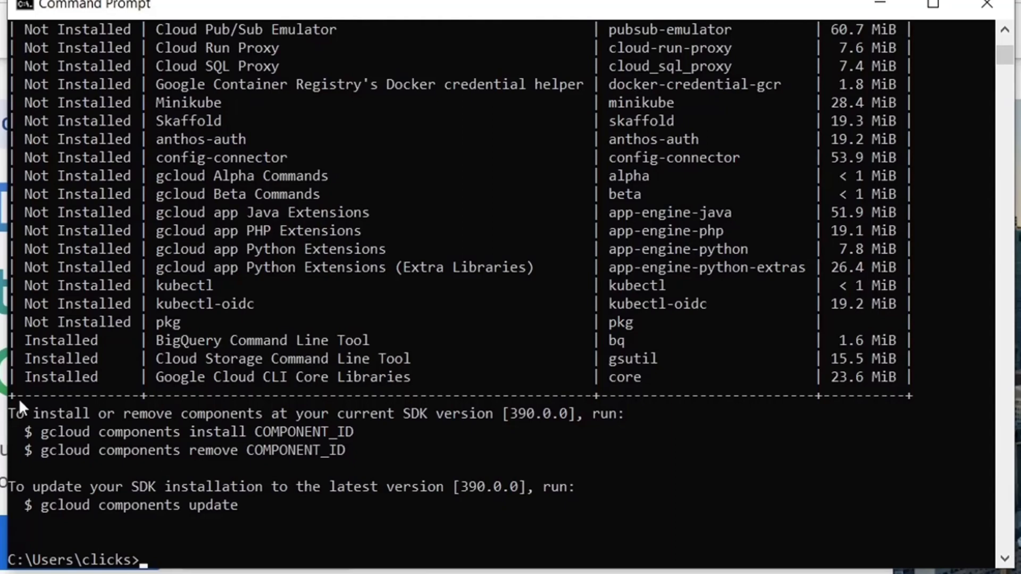
pyautogui.write('hello-Cloud-Storage.txt')
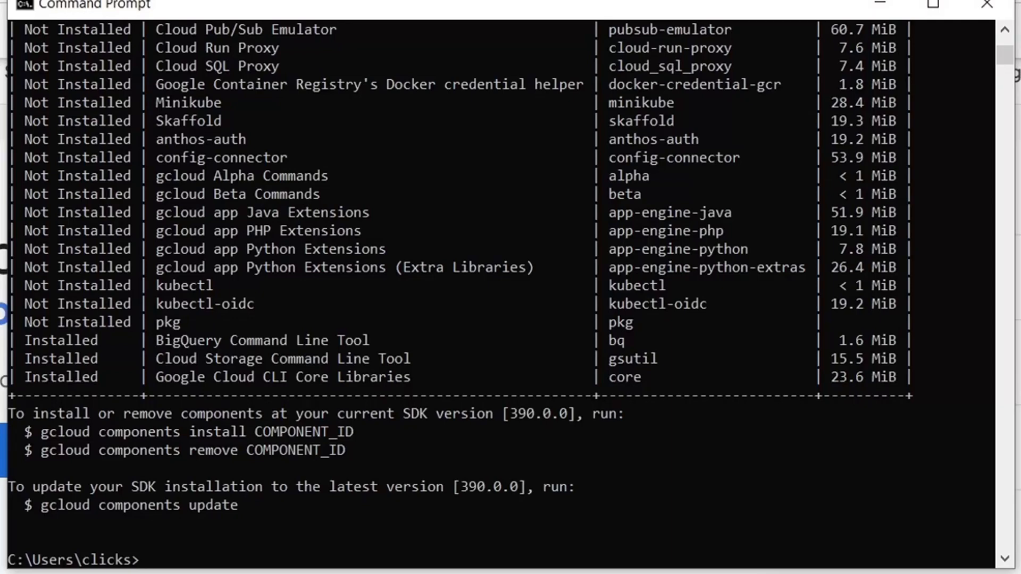
pyautogui.write('gcloud')
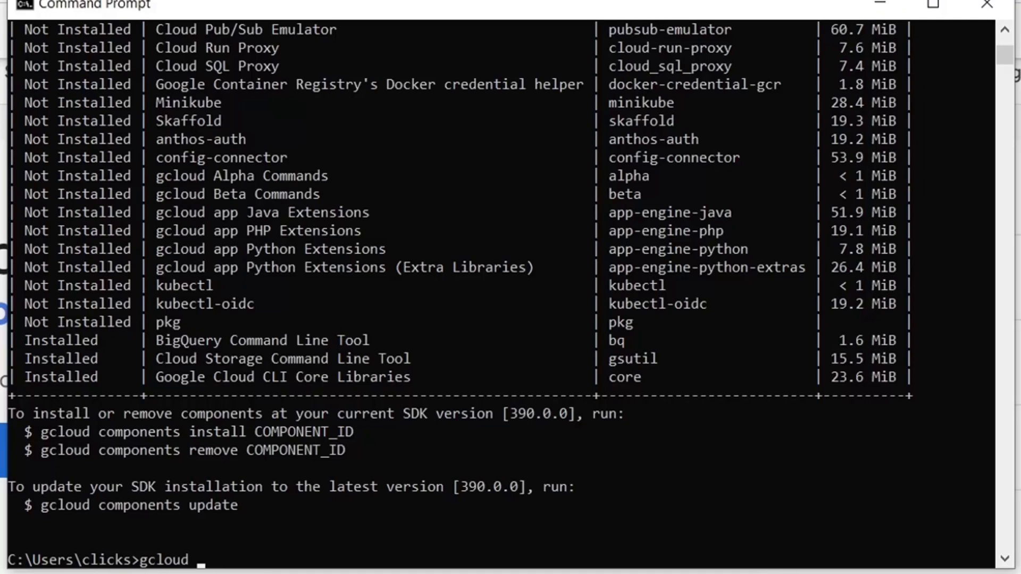
pyautogui.write('components update')
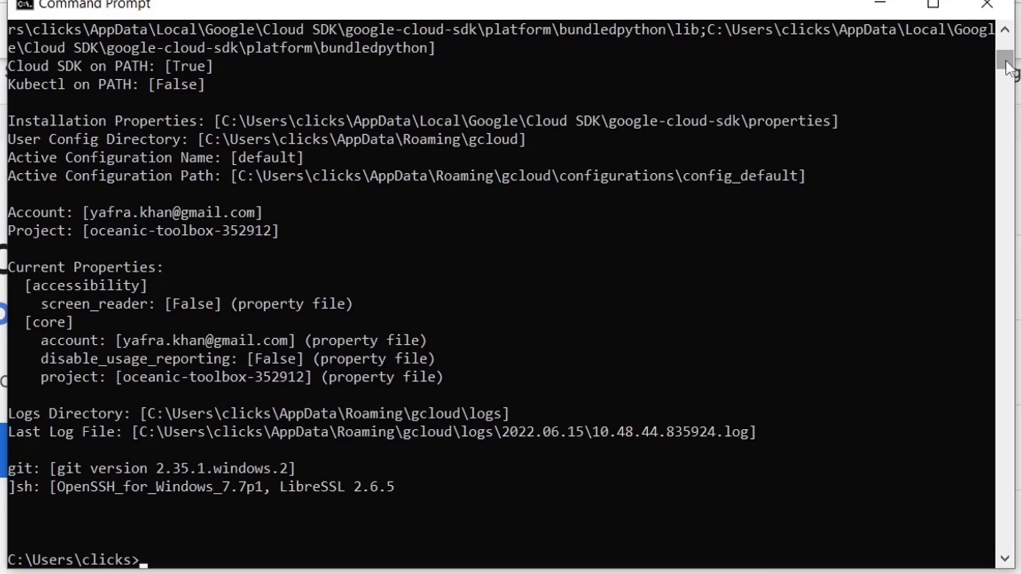
# - Show the gcloud environment info and gcloud config command help
pyautogui.write('gclou')
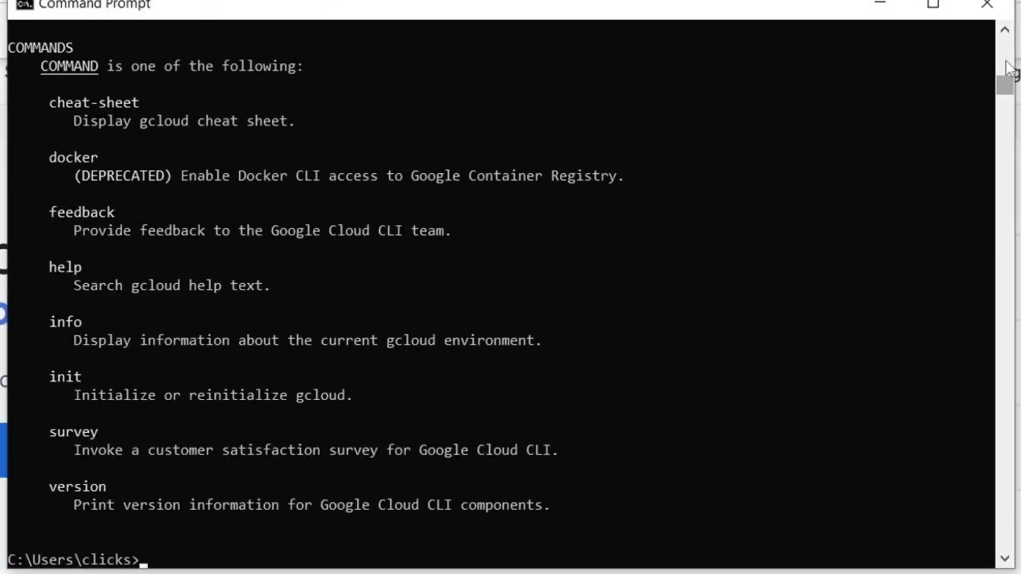
pyautogui.write('gcloud config')
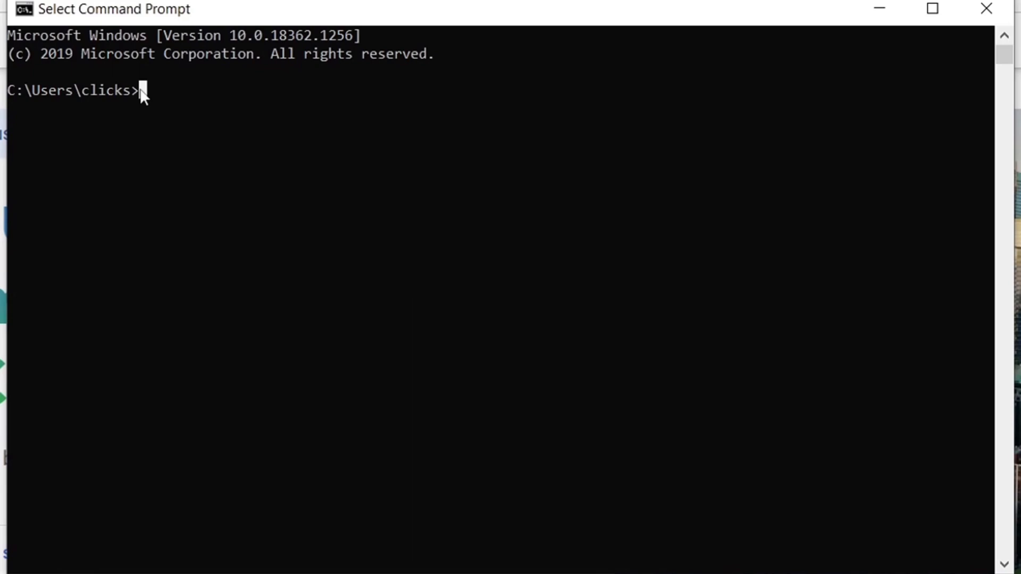
# - Create the storage bucket gs://demo-bucket-1991 with gsutil mb
pyautogui.write('gsutil mb')
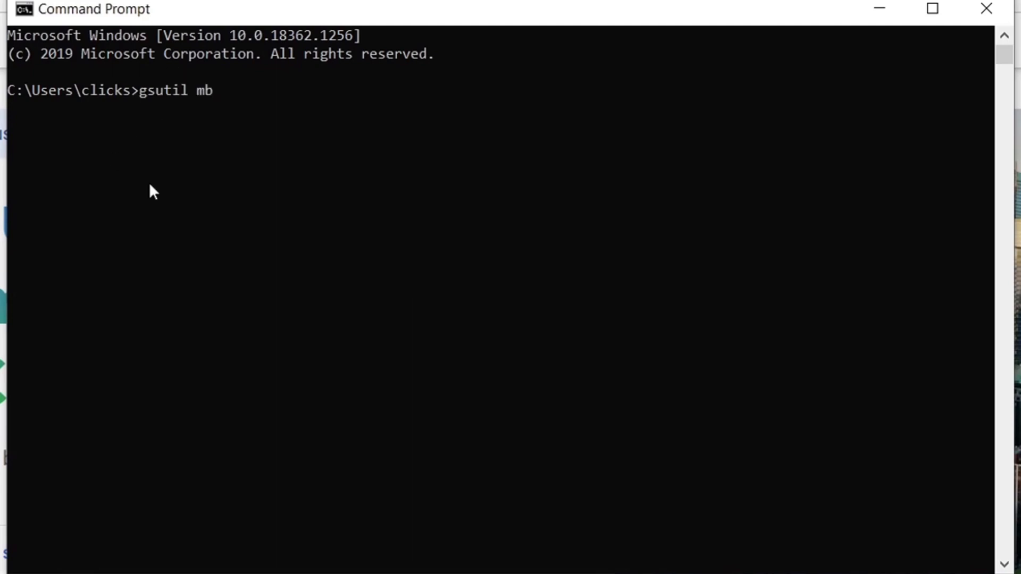
pyautogui.write('gs://demo-bucket-1991/')
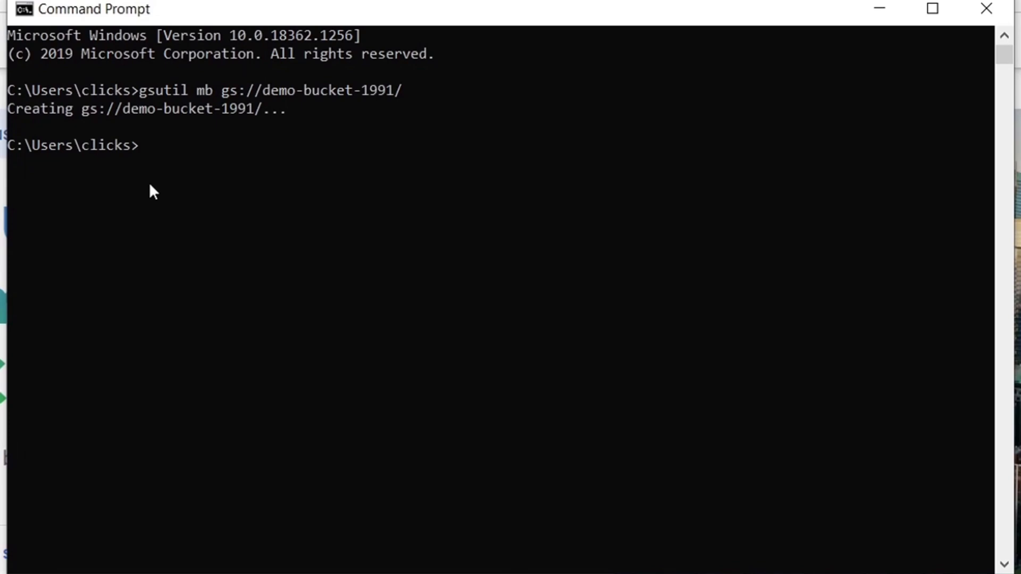
# - Write "Hello Cloud Storage Bucket" into a local file hello-Cloud-Storage.txt with echo
pyautogui.write('ech')
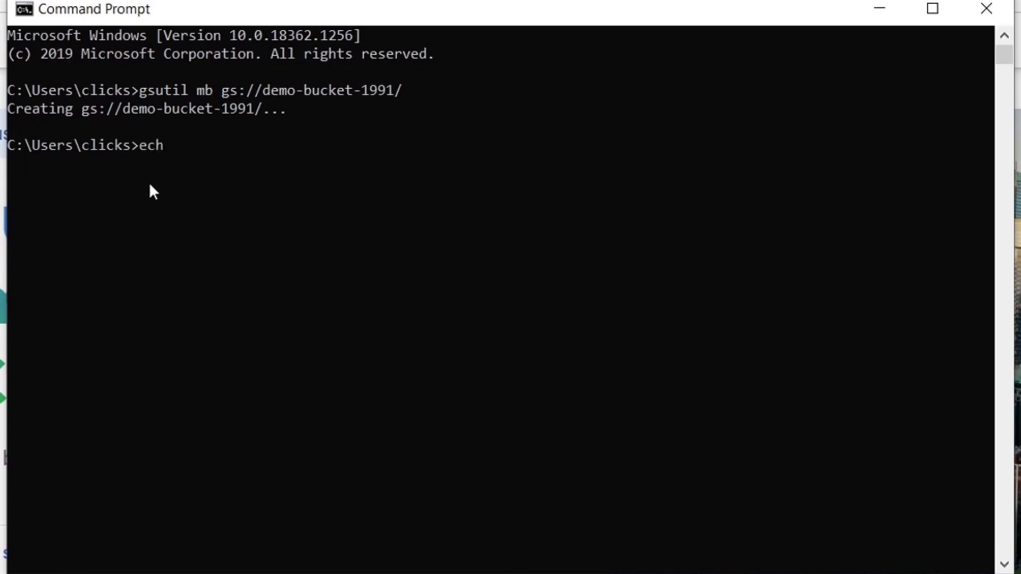
pyautogui.write('o')
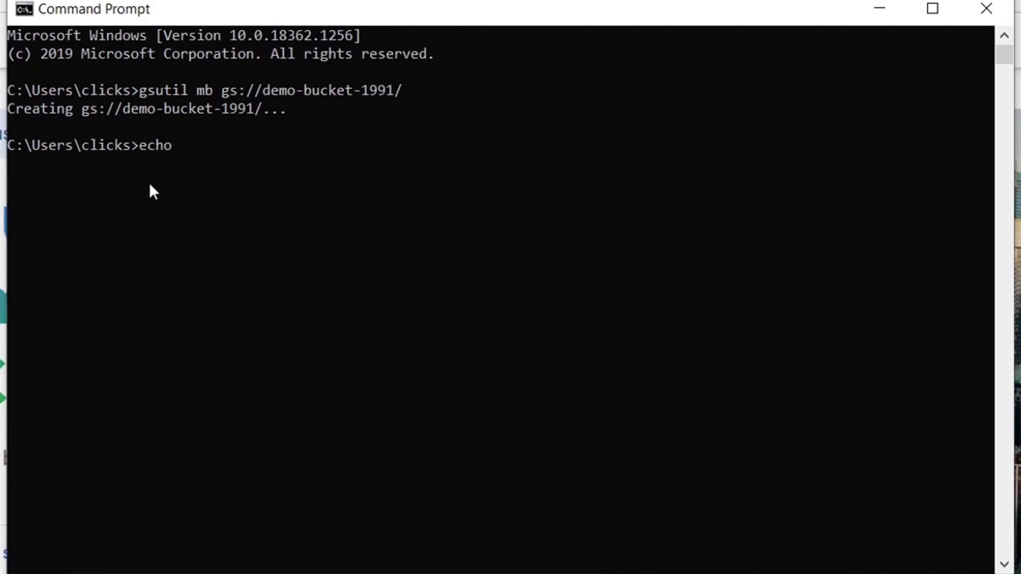
pyautogui.write('"Hellp CLoud')
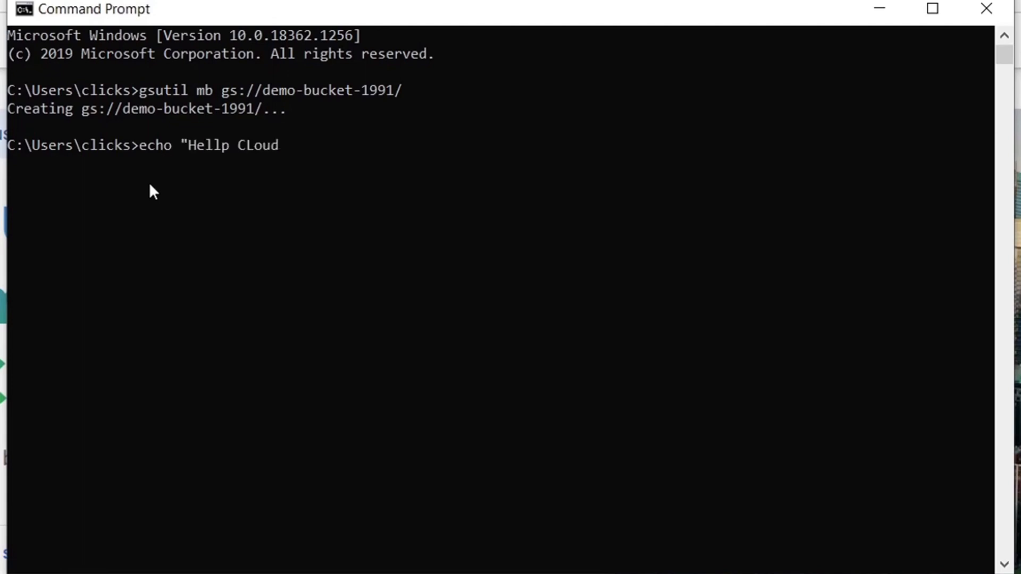
pyautogui.write('Storage')
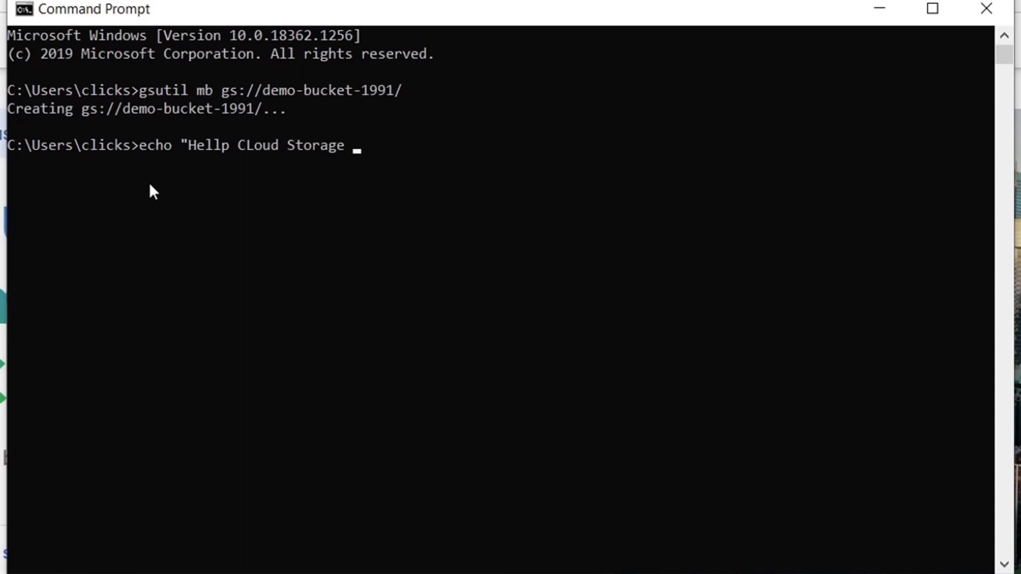
pyautogui.write('Bucket"')
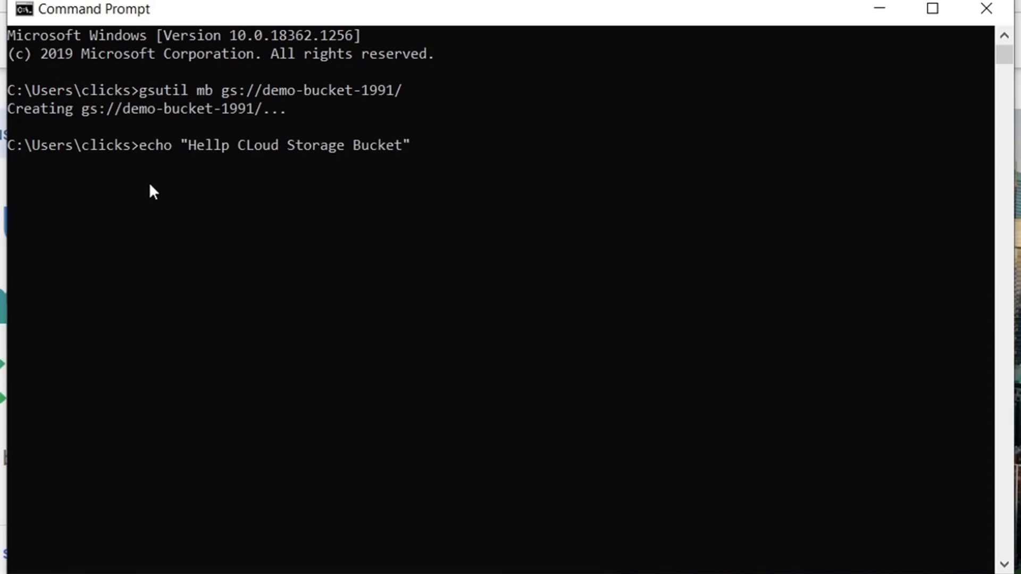
pyautogui.write('hello')
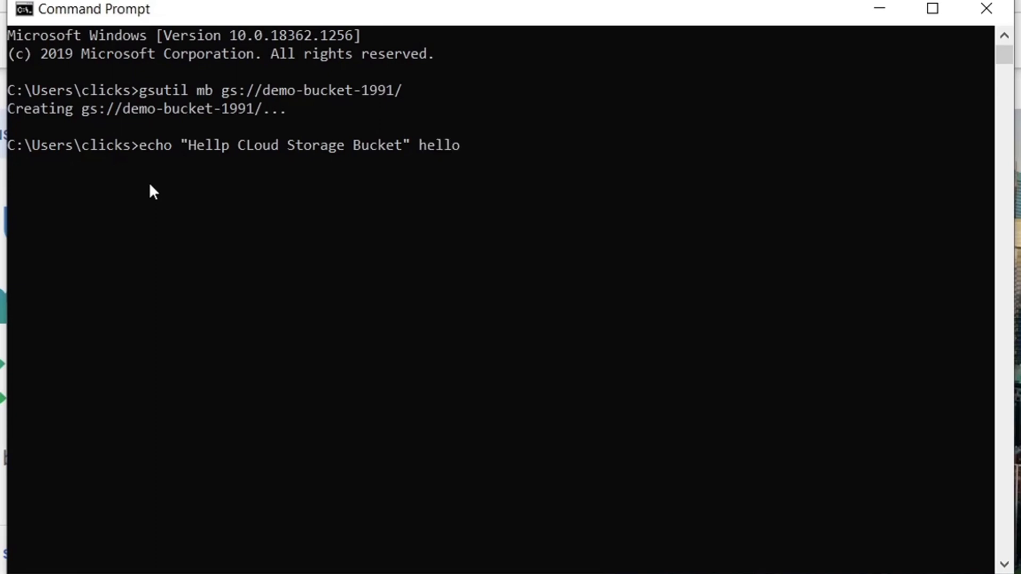
pyautogui.write('-Cloud-Storage.txt')
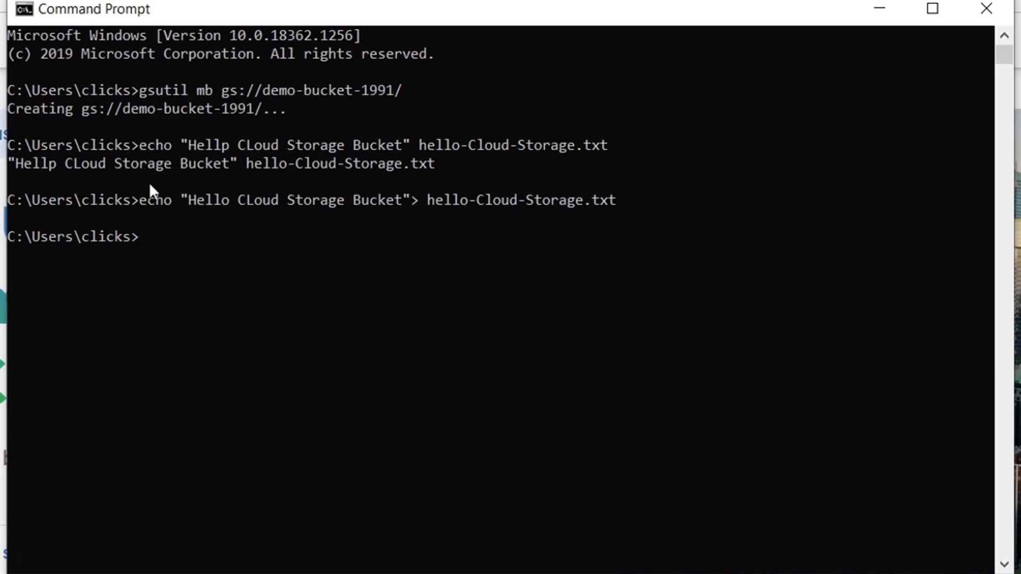
# - Copy hello-Cloud-Storage.txt into gs://demo-bucket-1991/ with gsutil cp
pyautogui.write('gsutil')
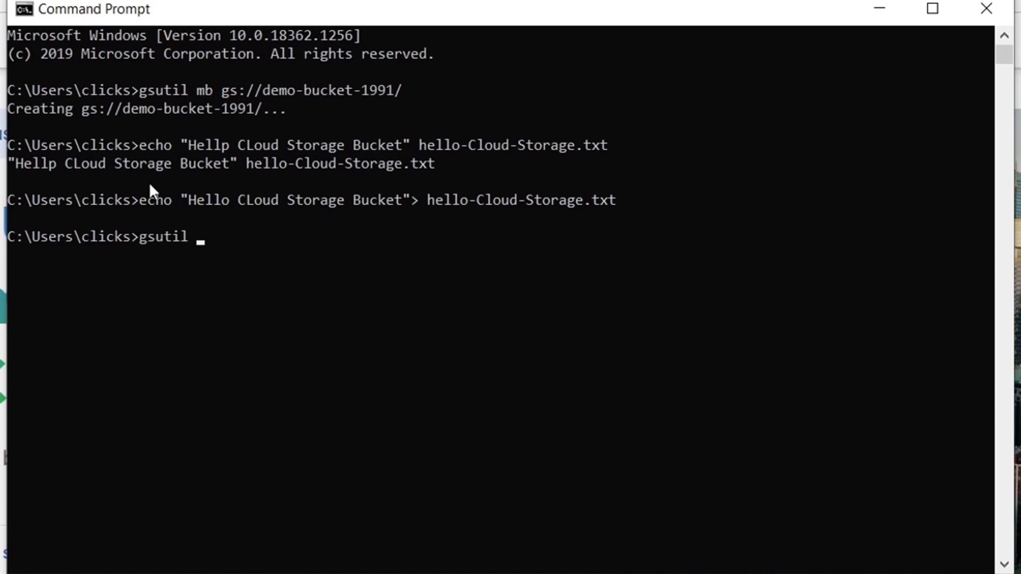
pyautogui.write('cp hello-C')
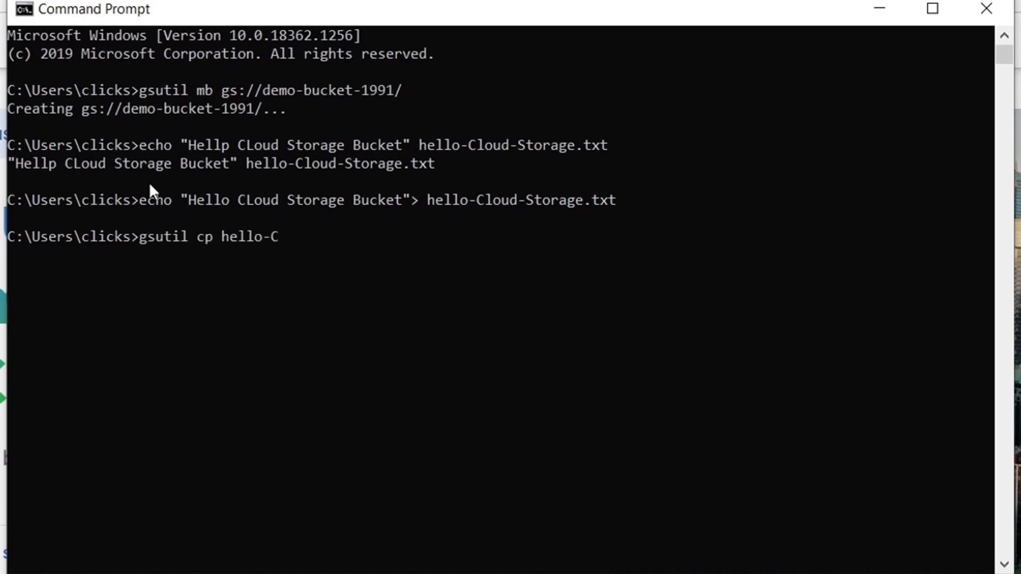
pyautogui.write('loud-Storage.txt')
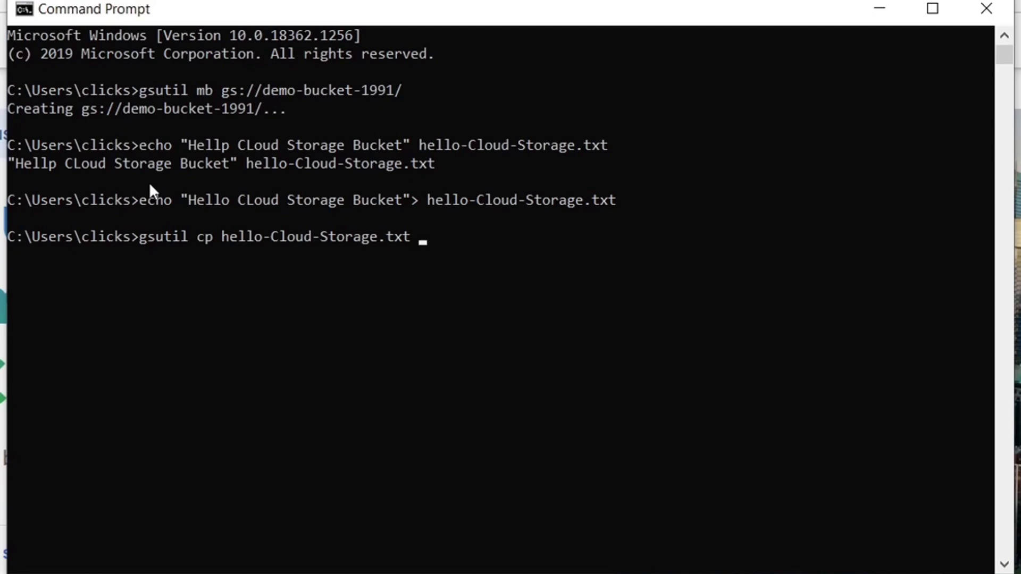
pyautogui.write('gs://dem')
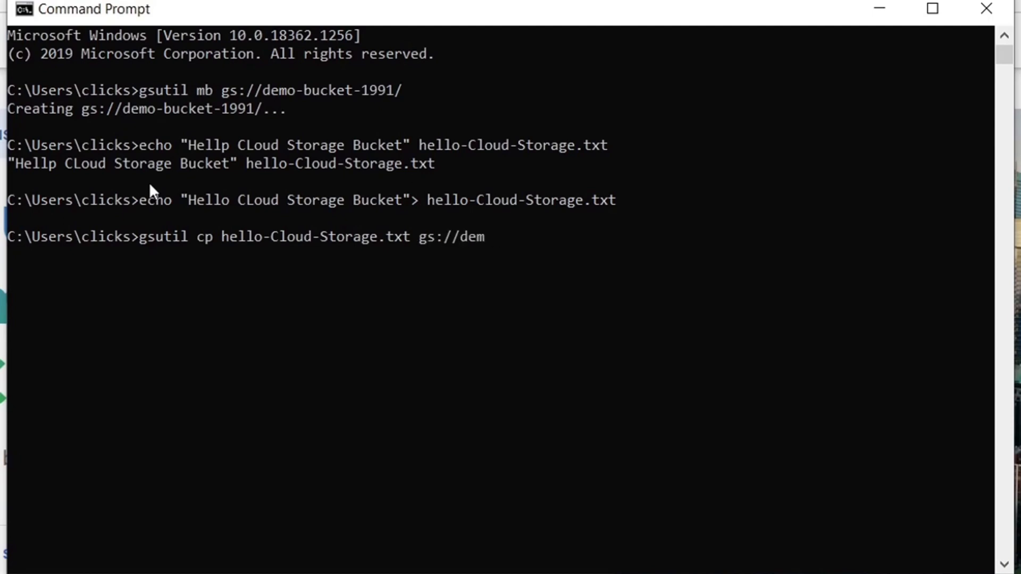
pyautogui.press('Enter')
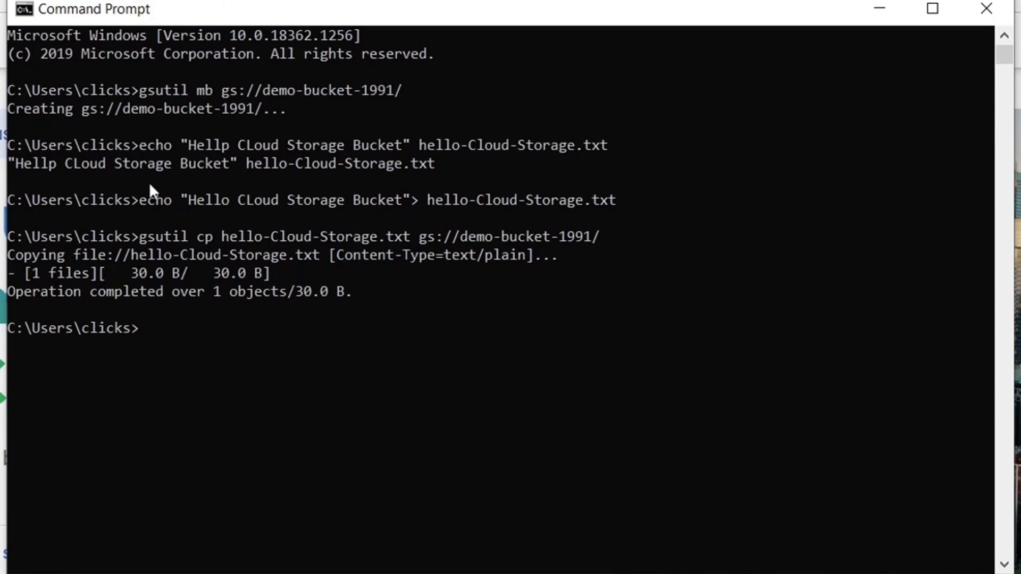
pyautogui.moveTo(144, 349)
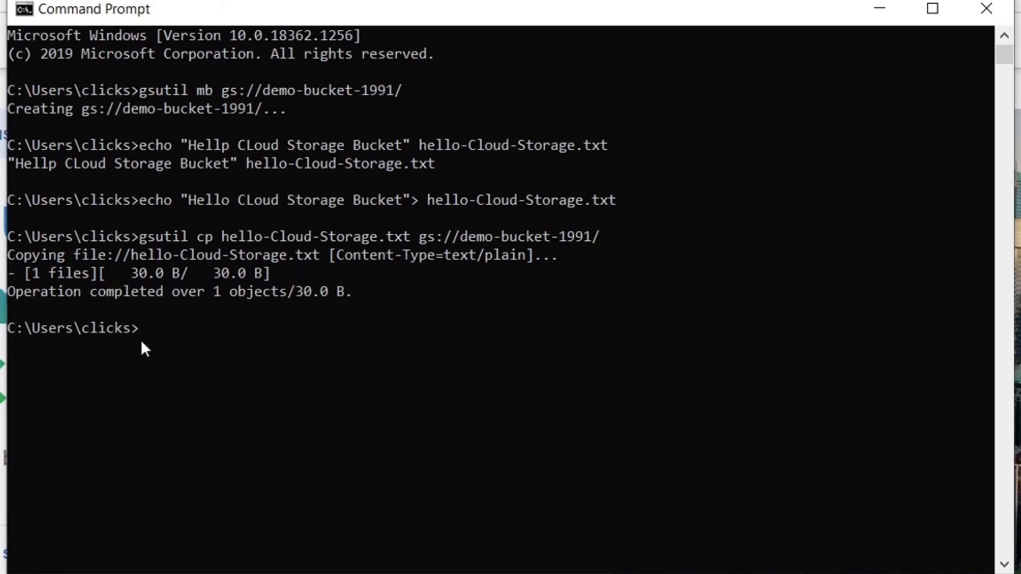
pyautogui.moveTo(149, 345)
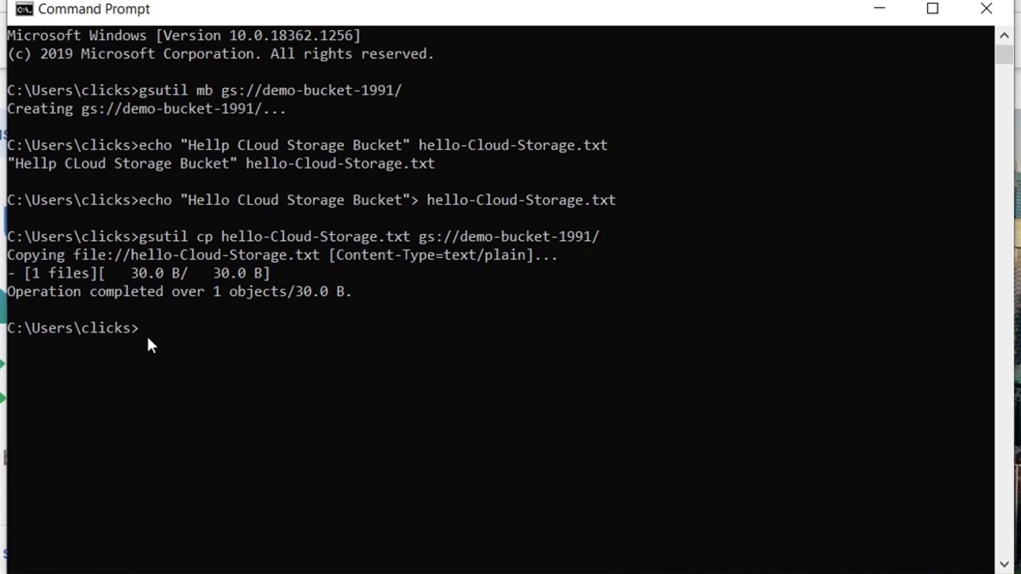
# - List demo-bucket-1991 contents recursively and show its size with gsutil du -sh
pyautogui.write('gsutil ls -r')
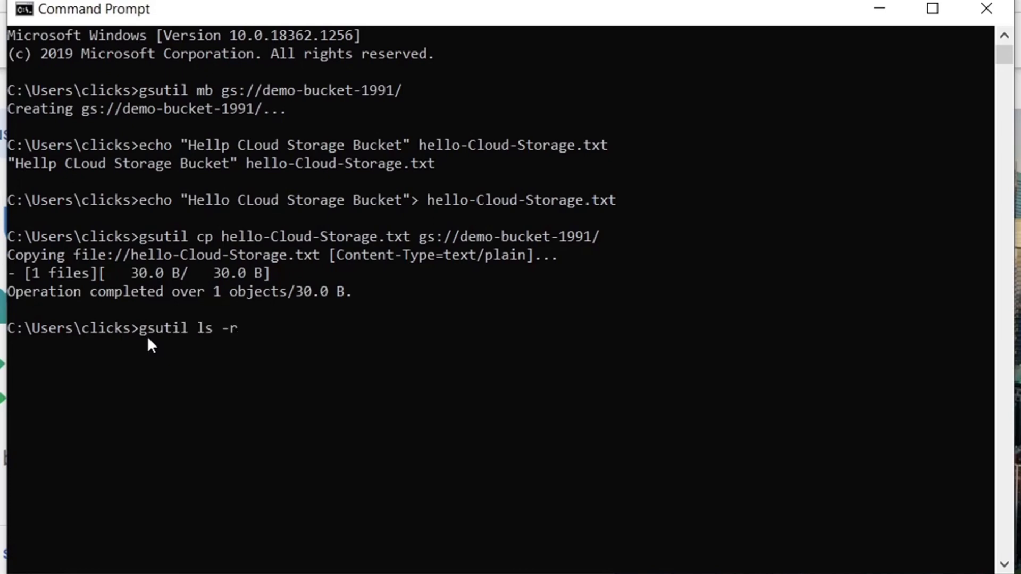
pyautogui.write('gs://demo-bucket-1991/')
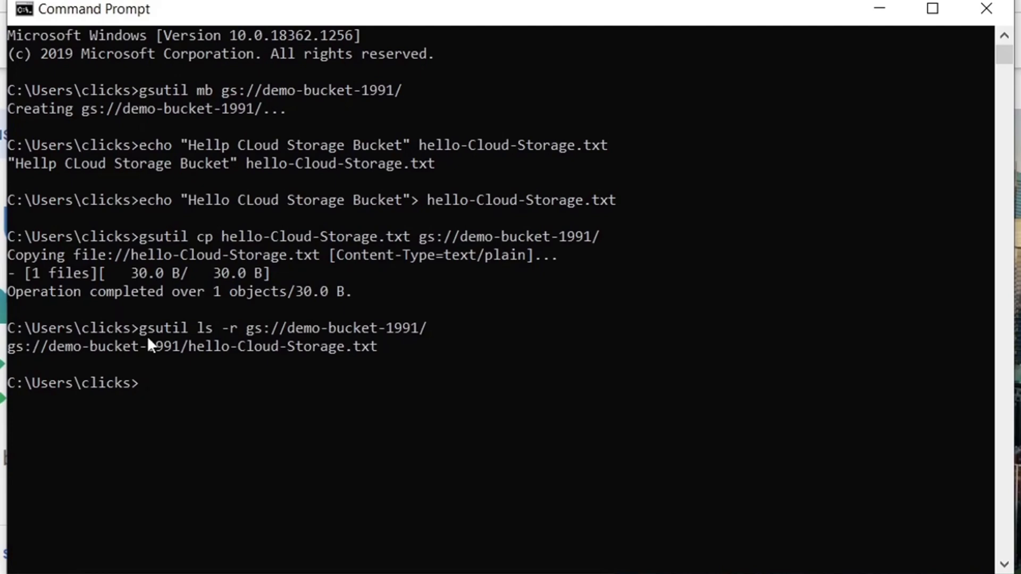
pyautogui.write('gsutil du -sh gs://demo-bucket-1991/')
pyautogui.write('gsutil cp gs://demo-bucket-1991/hello-Cloud-Storage.txt')
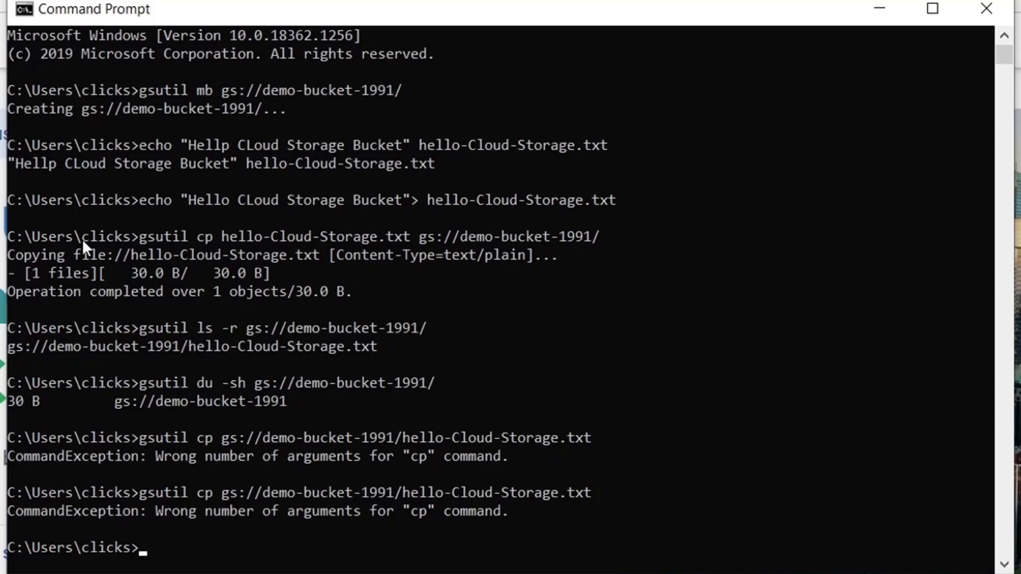
pyautogui.moveTo(221, 437); pyautogui.dragTo(592, 437)
pyautogui.write('gsutil ls -l gs://demo-bucket-1991/hello-Cloud-Storage.txt')
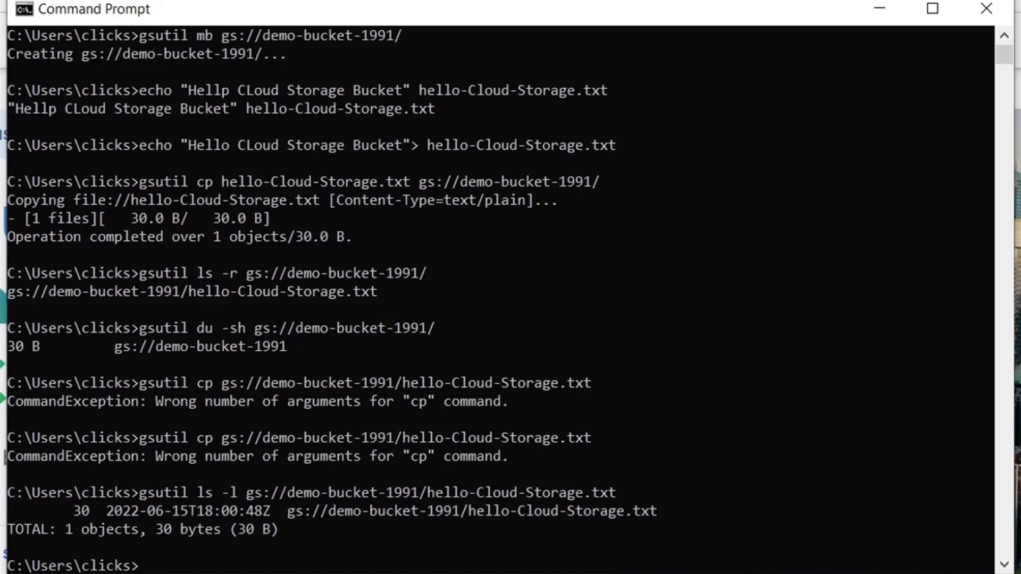
# - Delete hello-Cloud-Storage.txt from gs://demo-bucket-1991 with gsutil rm
pyautogui.write('gsutil rm gs://demo-bucket-1991/hello-Cloud-Storage.txt')
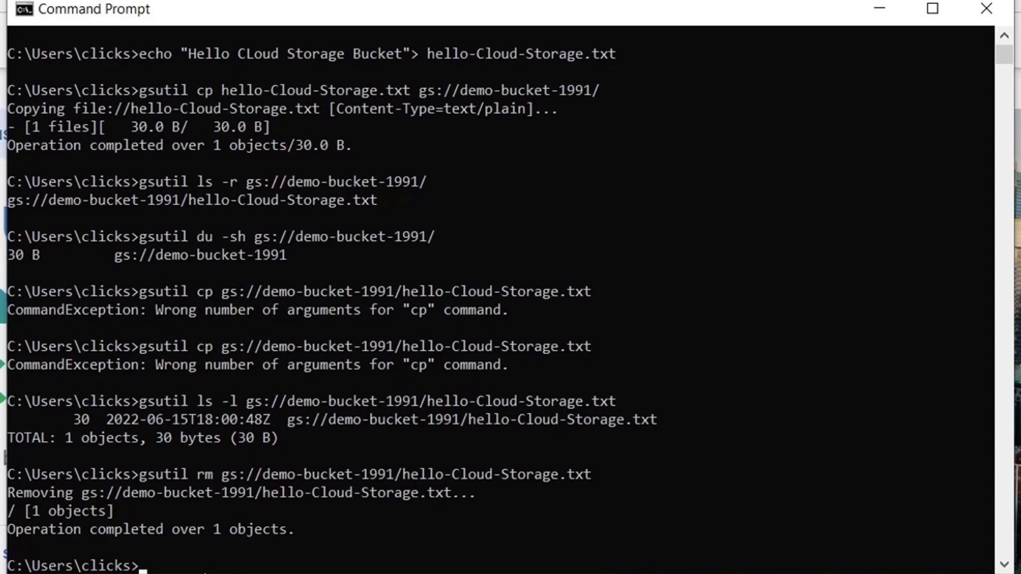
# - Show bq help, list existing datasets and create the dataset mydataset
pyautogui.write('bq h')
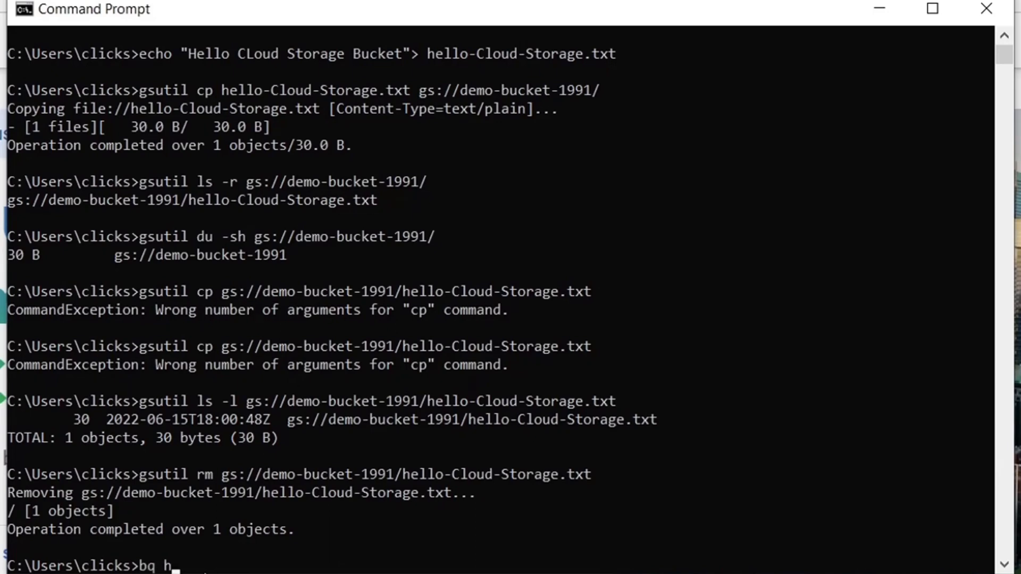
pyautogui.write('elp')
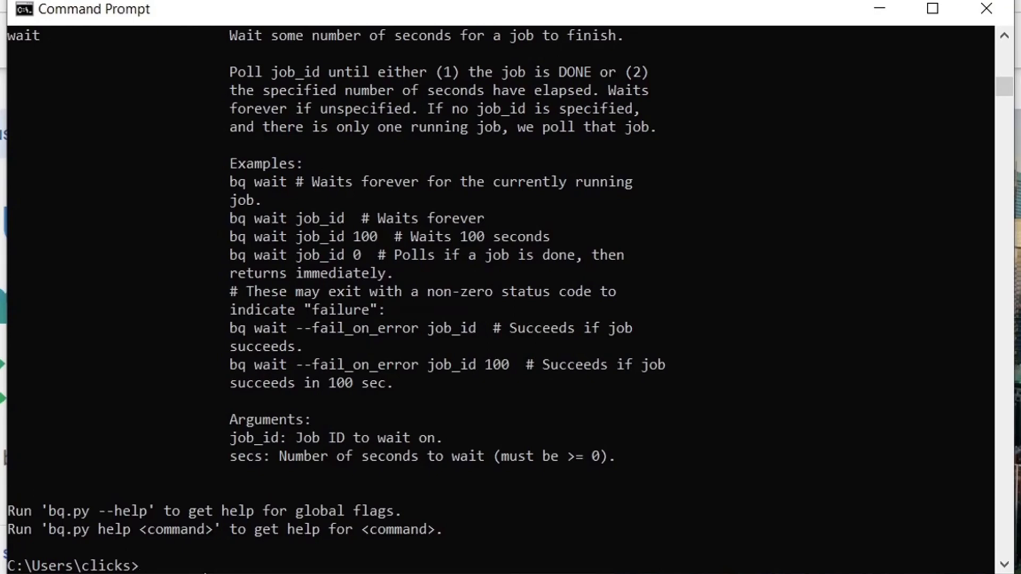
pyautogui.write('bq ls')
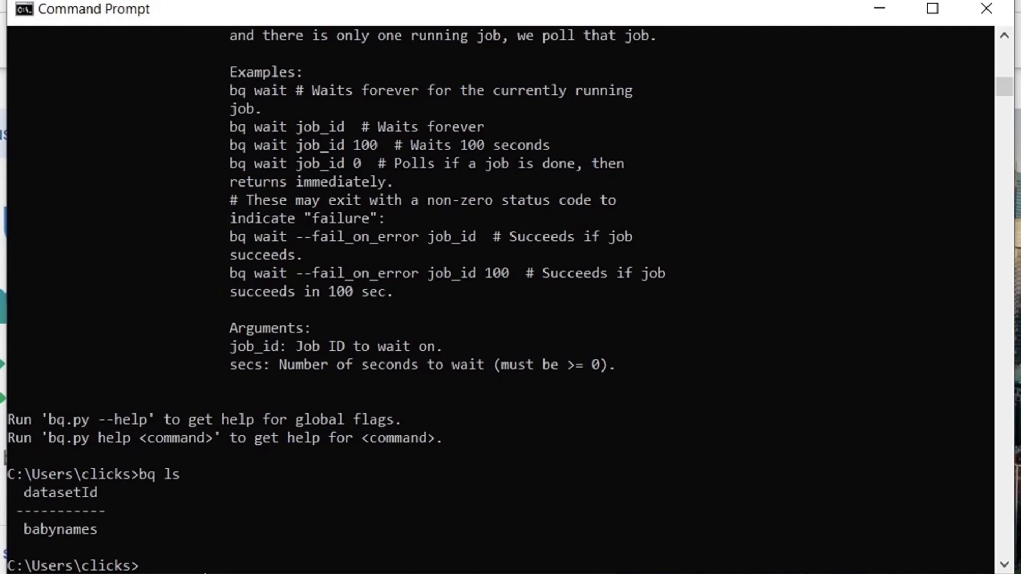
pyautogui.write('bq mk mydata')
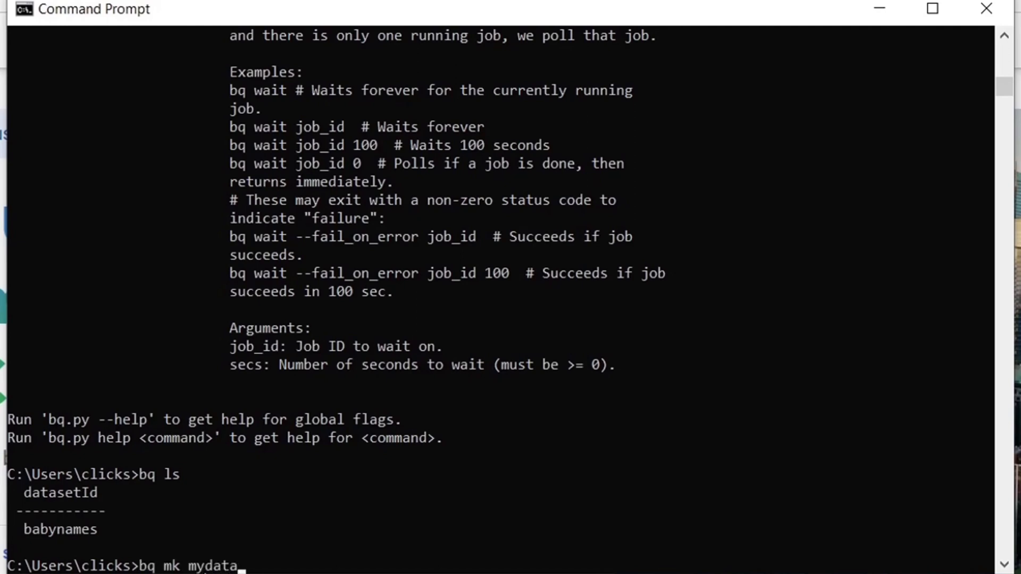
pyautogui.write('set')
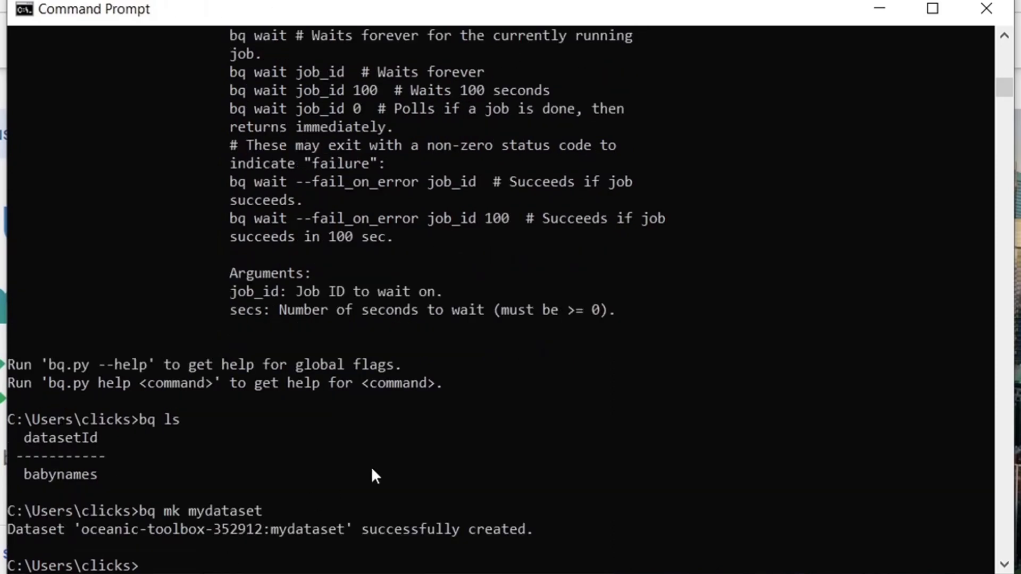
pyautogui.moveTo(172, 533)
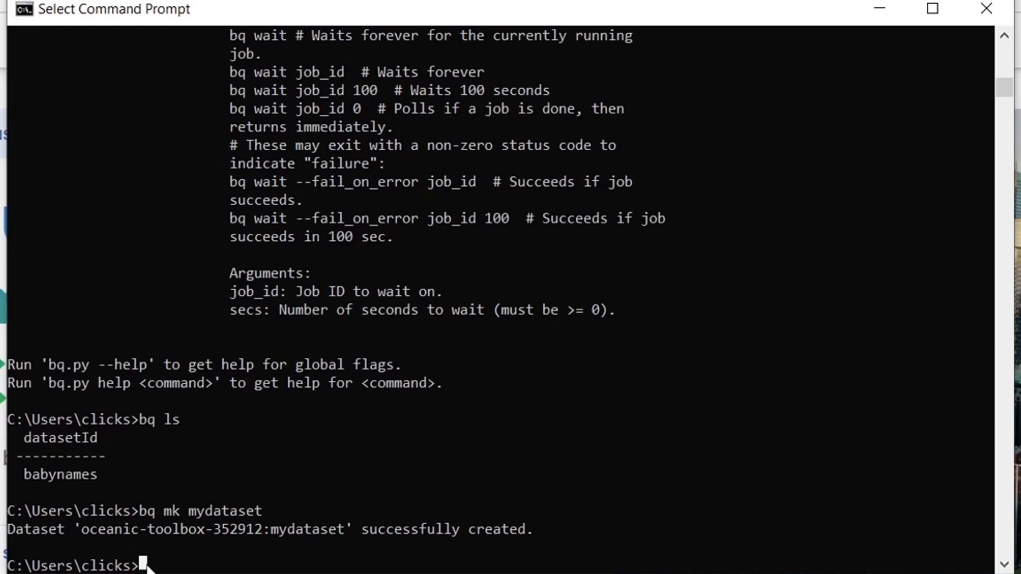
# - Display the schema and row count of bigquery-public-data:samples.shakespeare
pyautogui.write('bq show bigquery-public-data:samples.shakespeare')
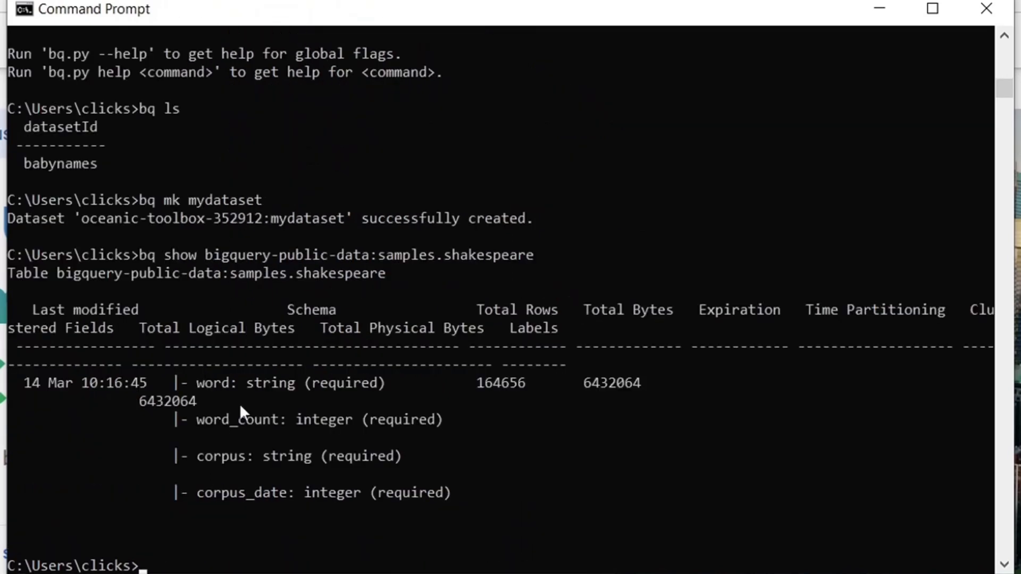
pyautogui.moveTo(326, 335)
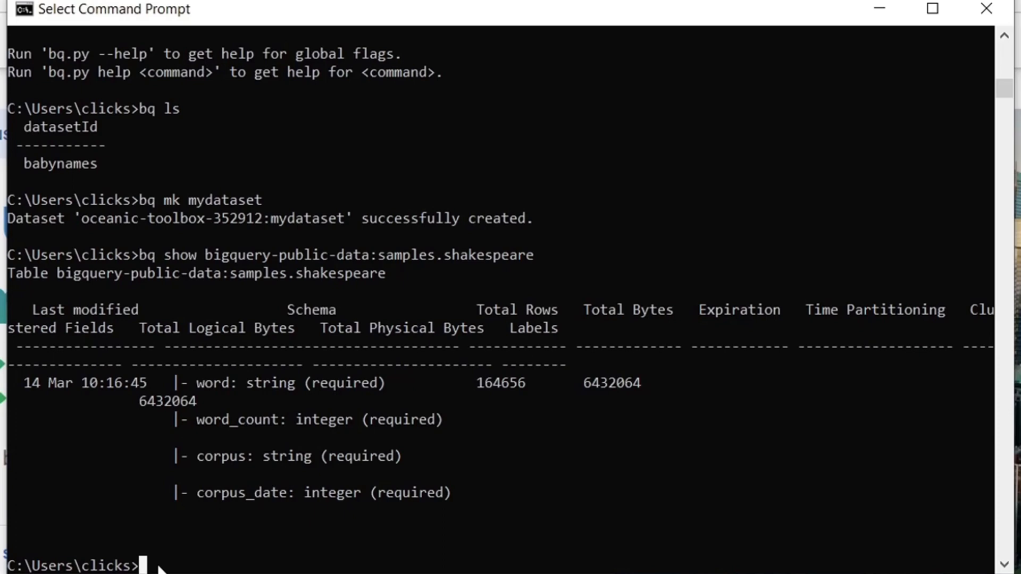
# - Query Shakespeare words containing 'raisin' grouped by word with their counts, returning six words
pyautogui.write('bq query "SELECT word, COUNT(word) as count FROM publicdata:samples.shakespeare WHERE word CONTAINS \'raisin\' GROUP BY word"')
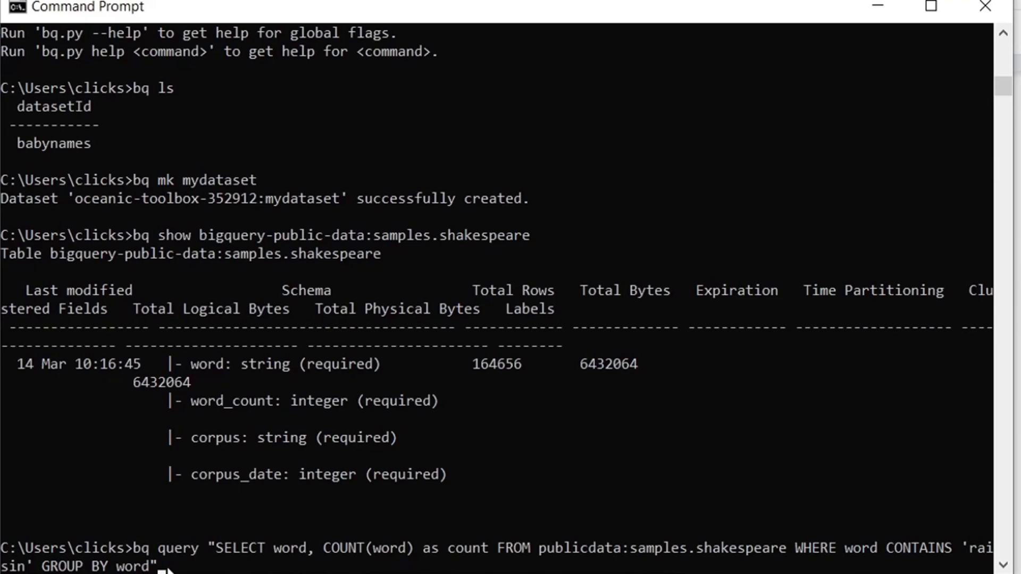
pyautogui.moveTo(202, 561)
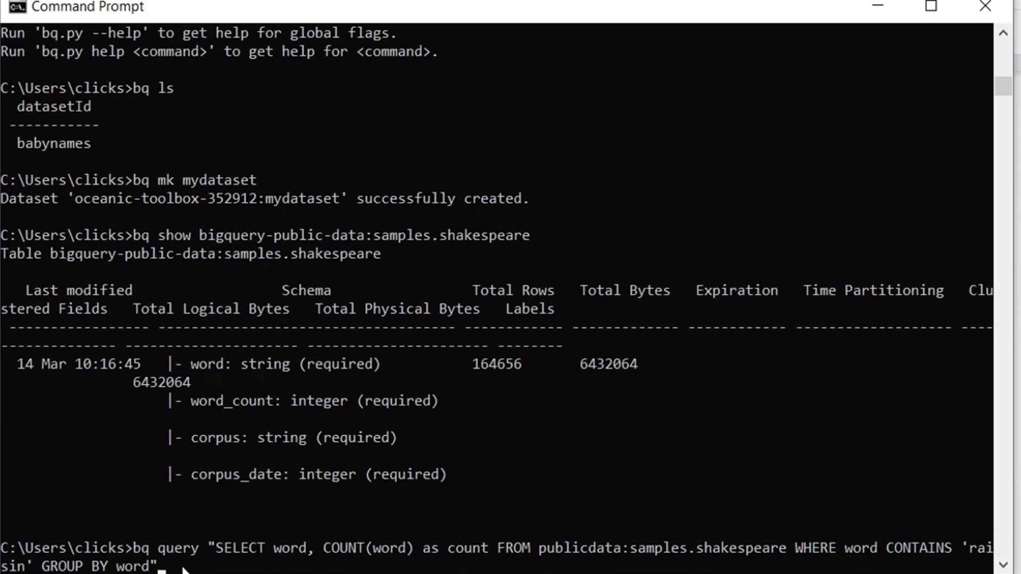
pyautogui.moveTo(921, 553)
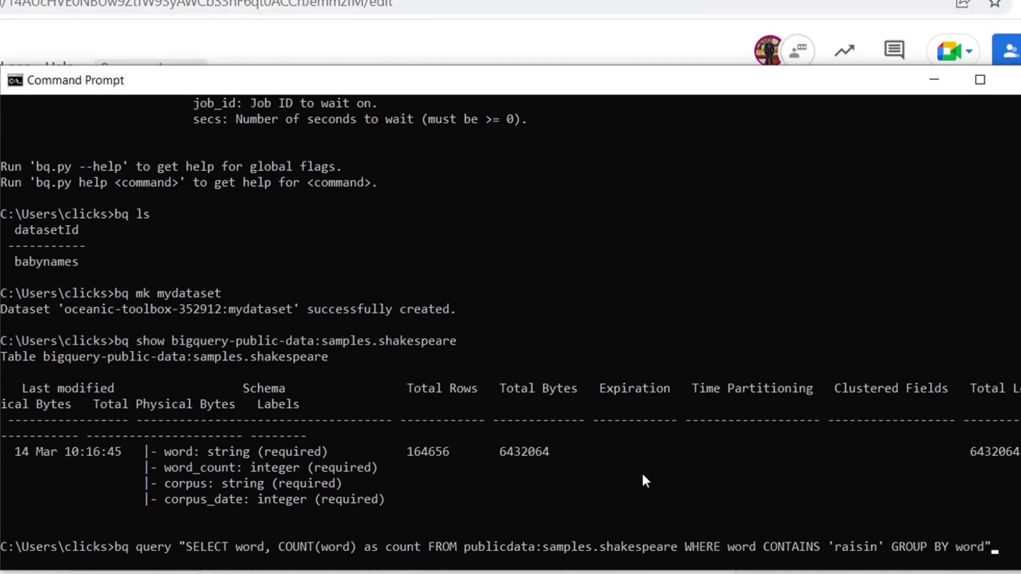
pyautogui.moveTo(995, 559)
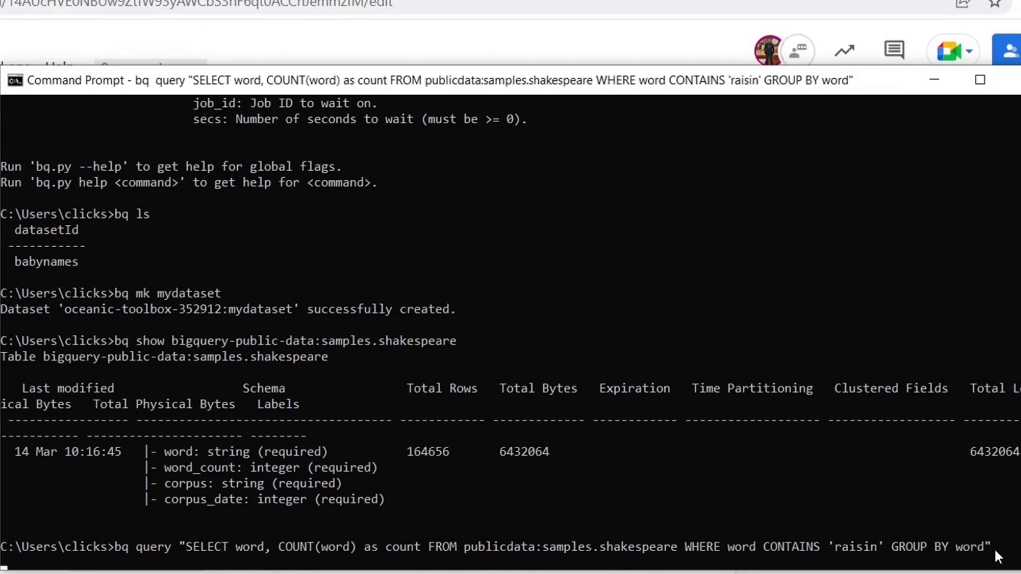
pyautogui.press('enter')
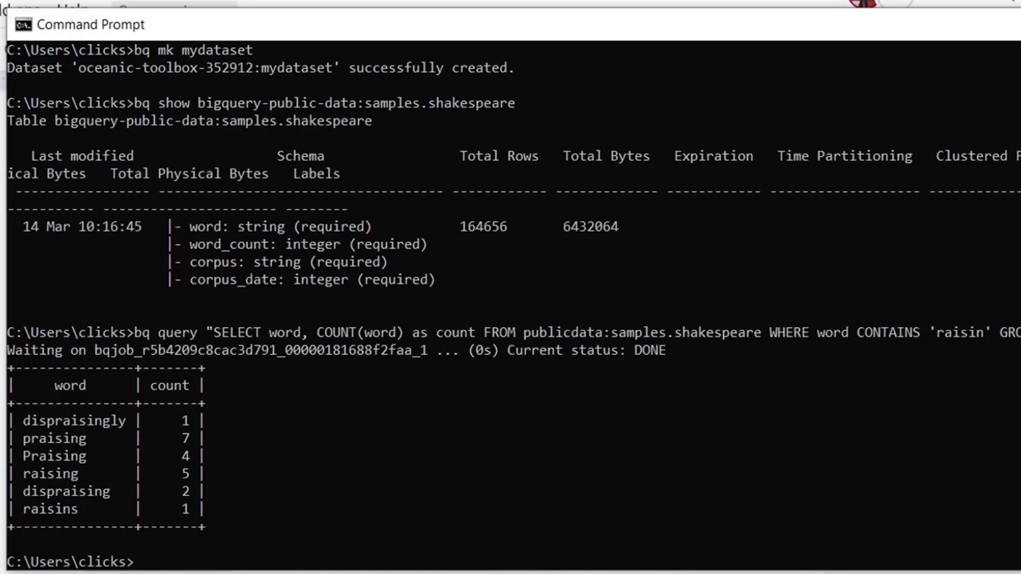
pyautogui.moveTo(543, 397)
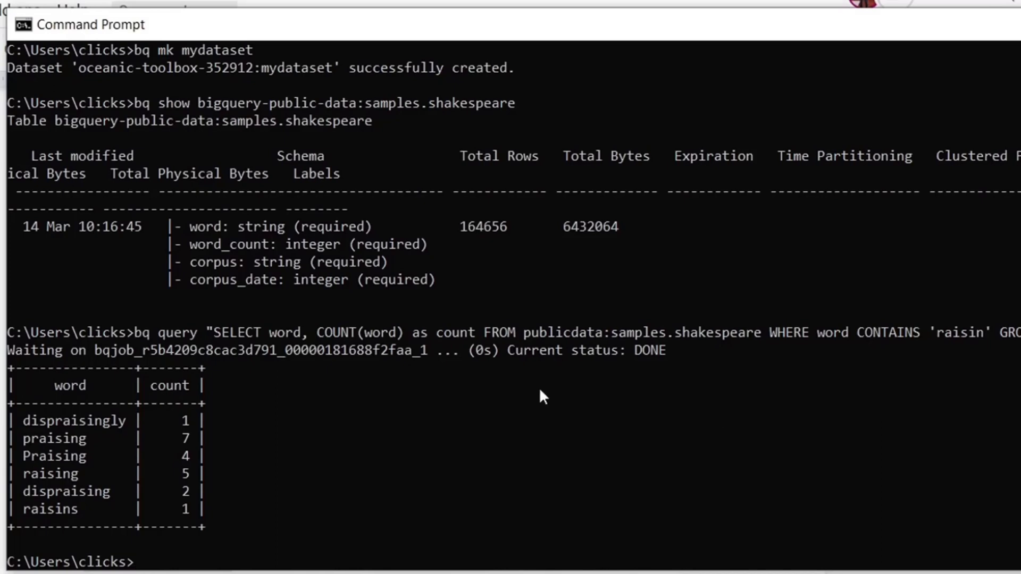
pyautogui.moveTo(193, 401)
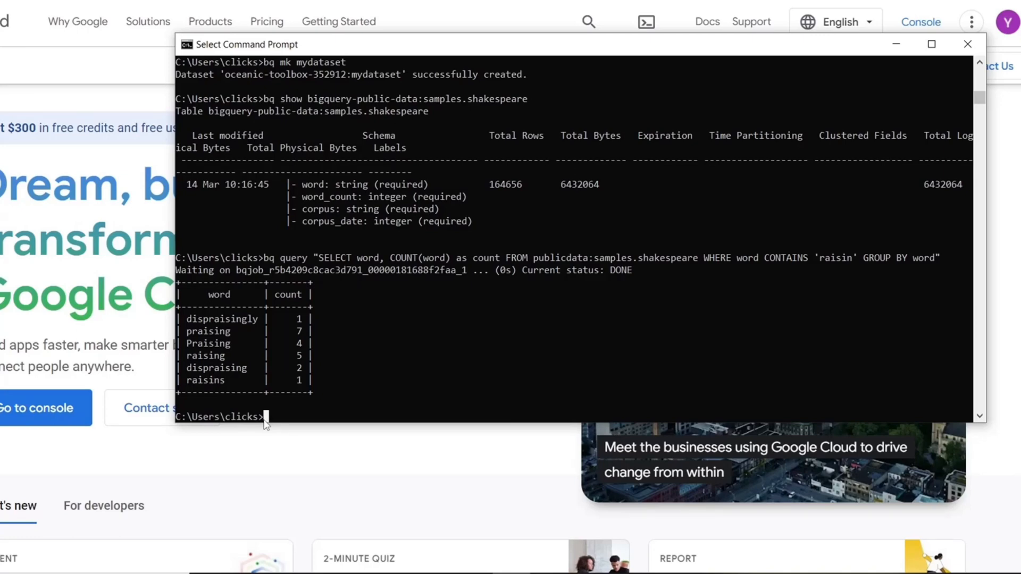
# - Load yob2012.txt into babynames.names2012 and show its name, gender, count schema with 67,526 rows
pyautogui.write('bq load babynames.names2012 C:\\Users\\clicks\\OneDrive\\Desktop\\yob2012.txt name:string,gender:string,count:integer')
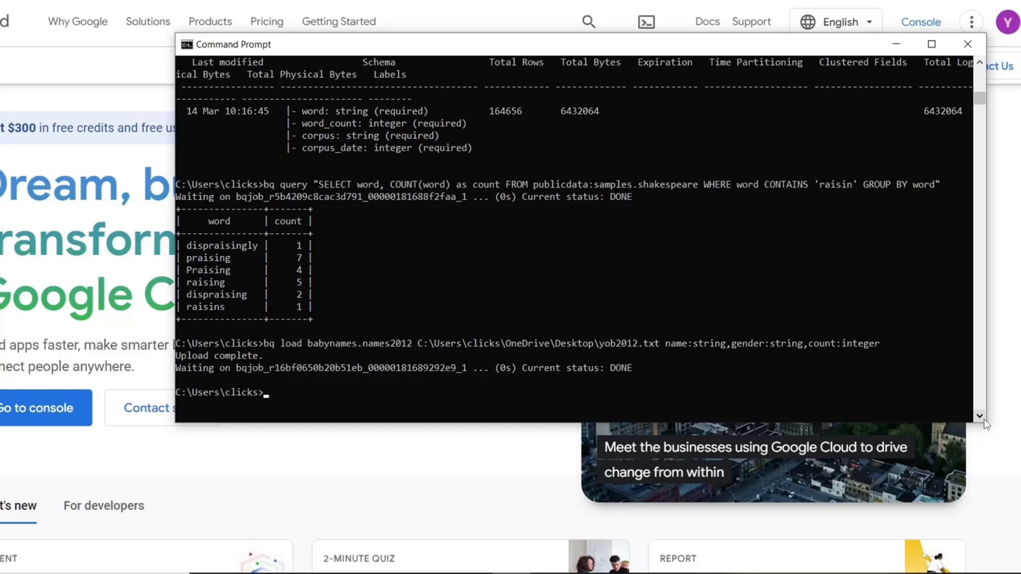
pyautogui.moveTo(692, 395)
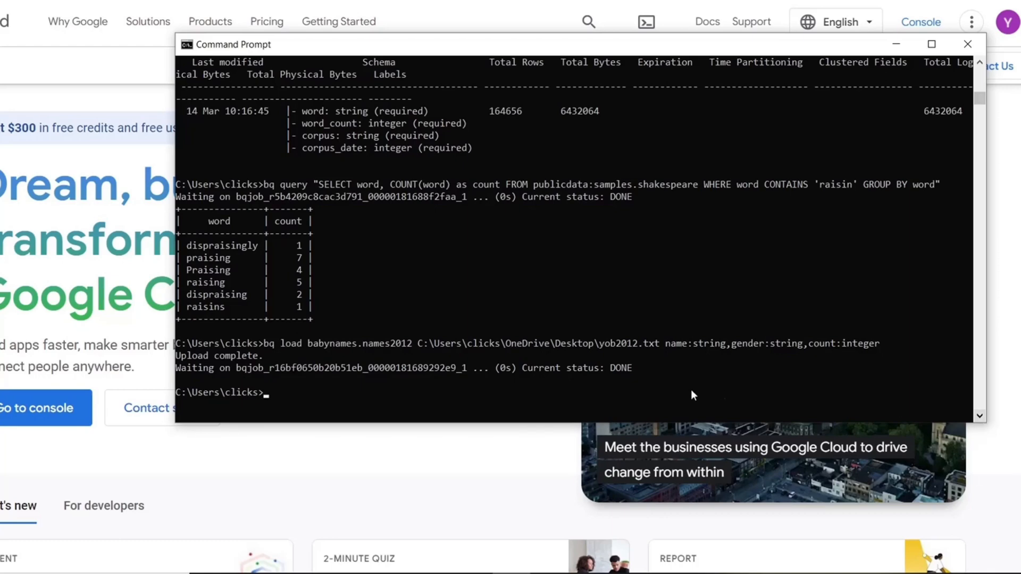
pyautogui.write('bq show babynames')
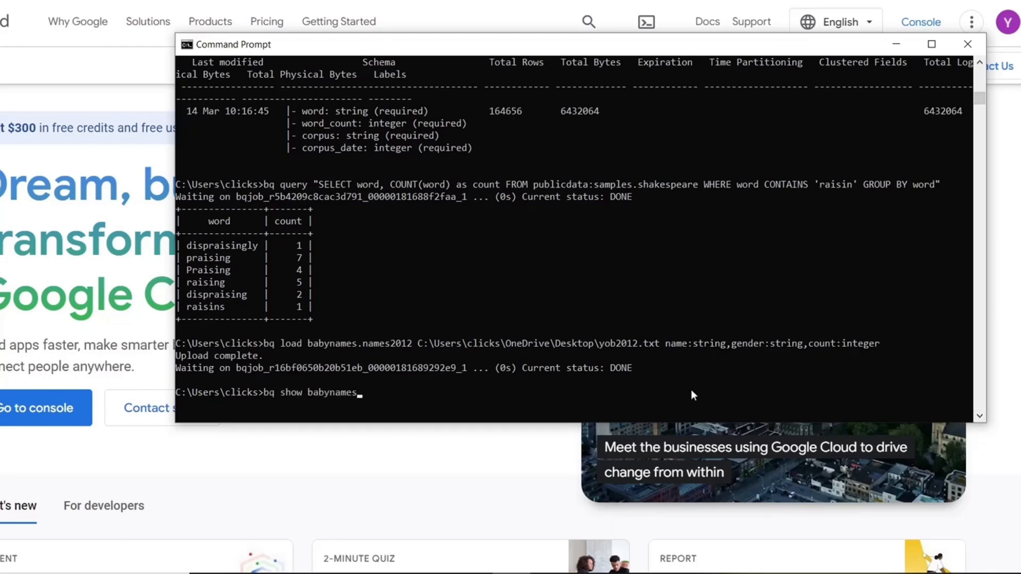
pyautogui.write('.names')
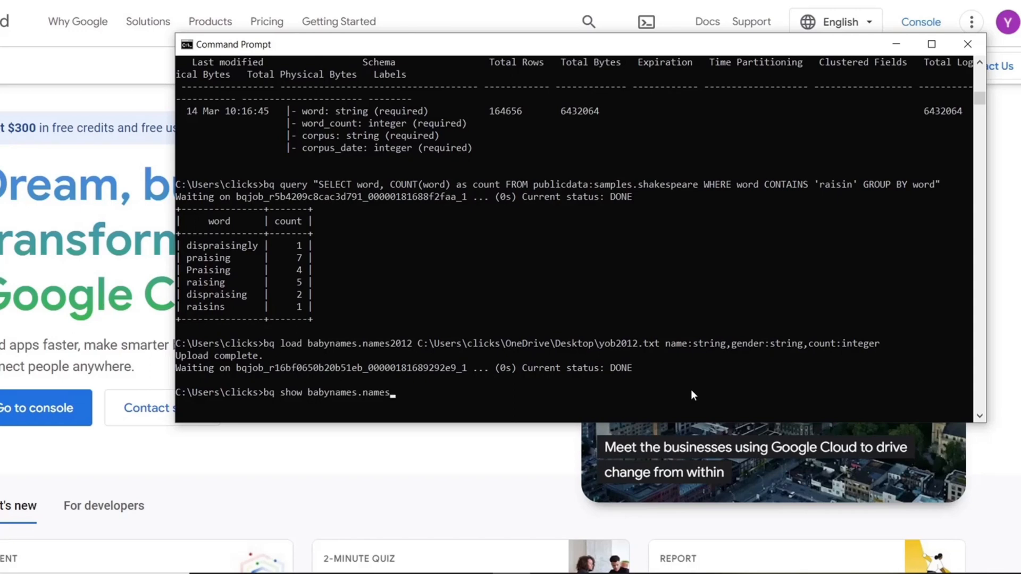
pyautogui.write('2012')
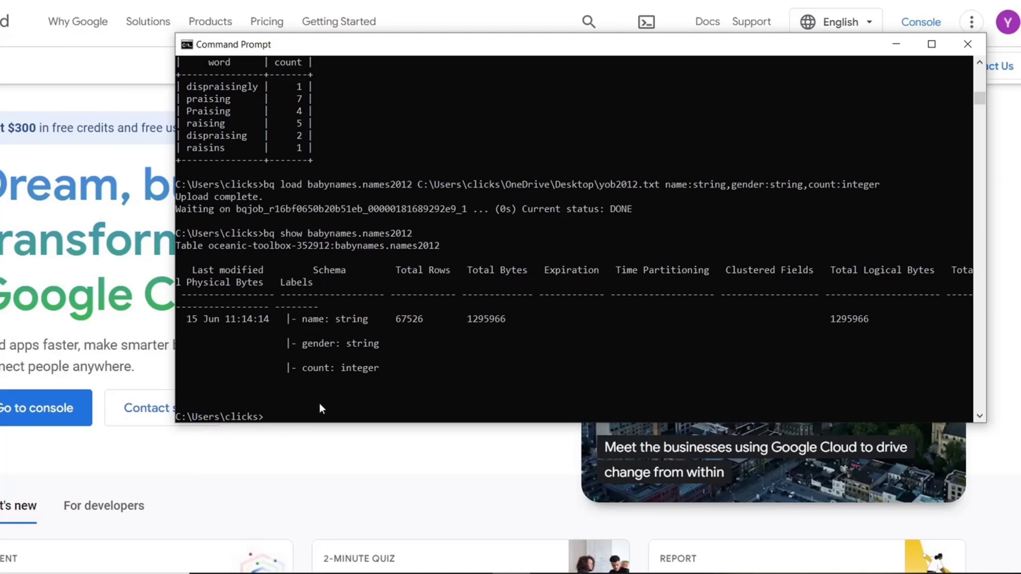
pyautogui.moveTo(417, 294)
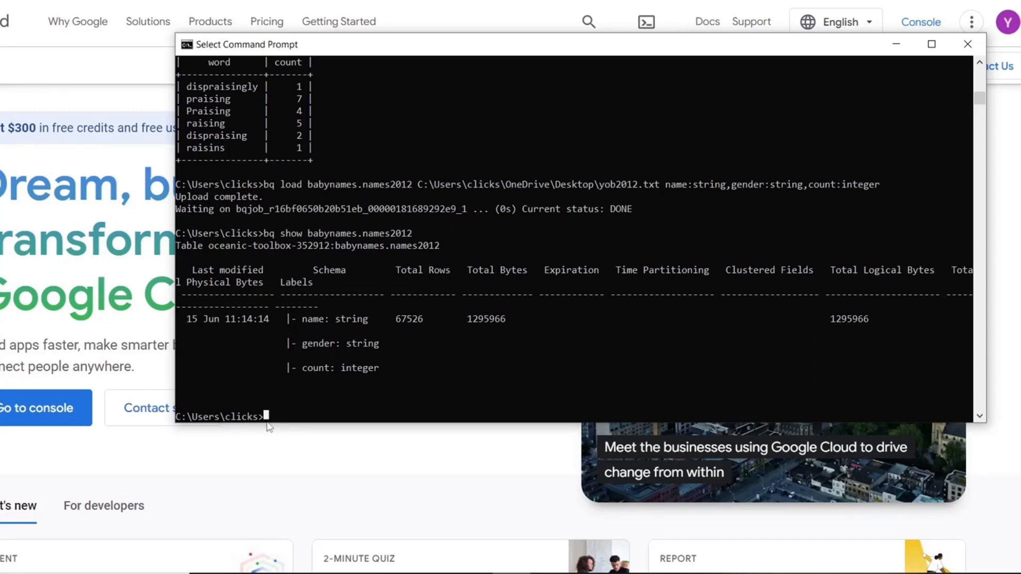
pyautogui.moveTo(269, 419)
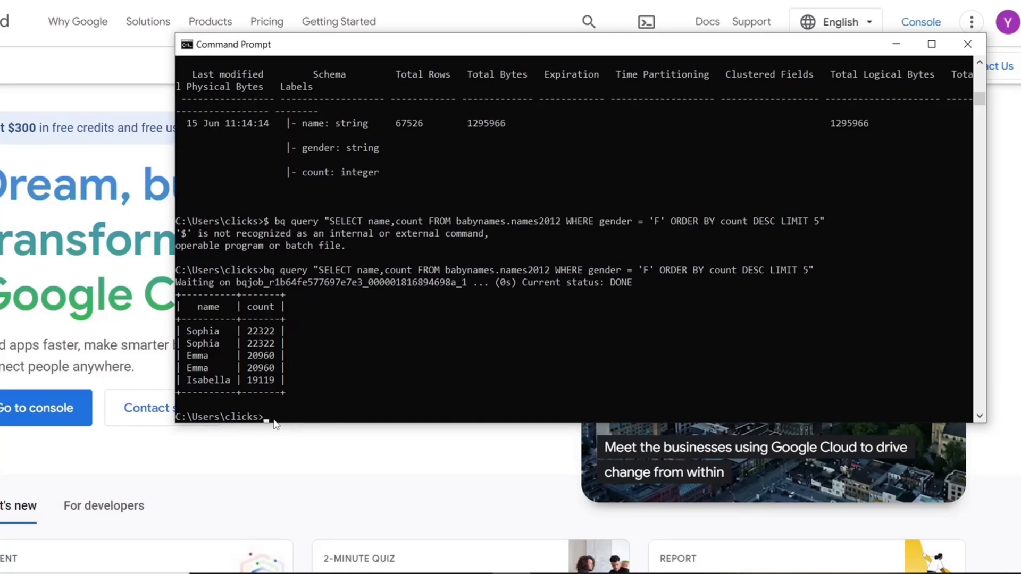
pyautogui.moveTo(267, 423)
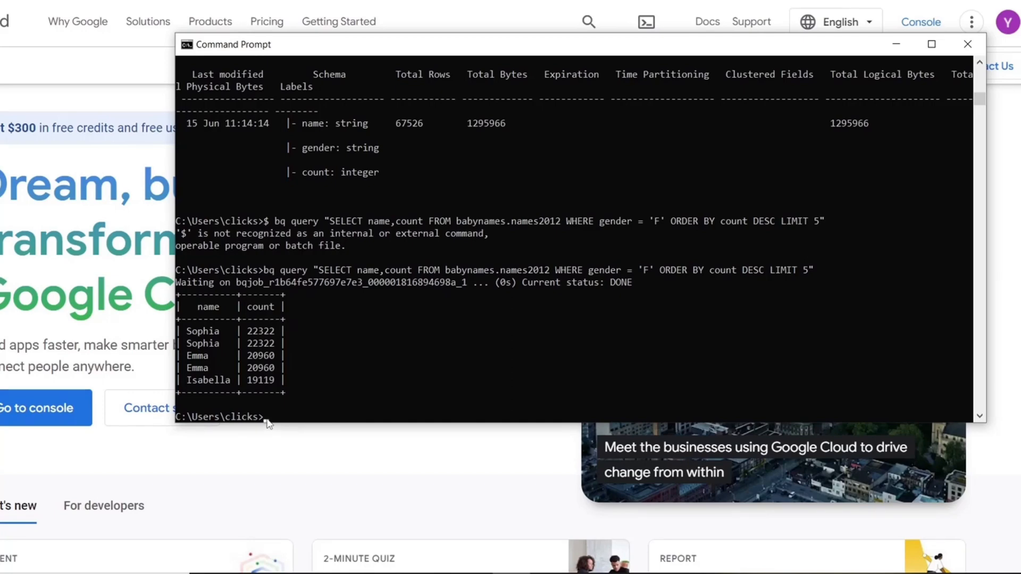
# - Query the five highest-count female names from babynames.names2012, led by Sophia
pyautogui.write('bq query "SELECT name,count FROM babynames.names2012 WHERE gender = \'M\' ORDER BY count ASC LIMIT 5"')
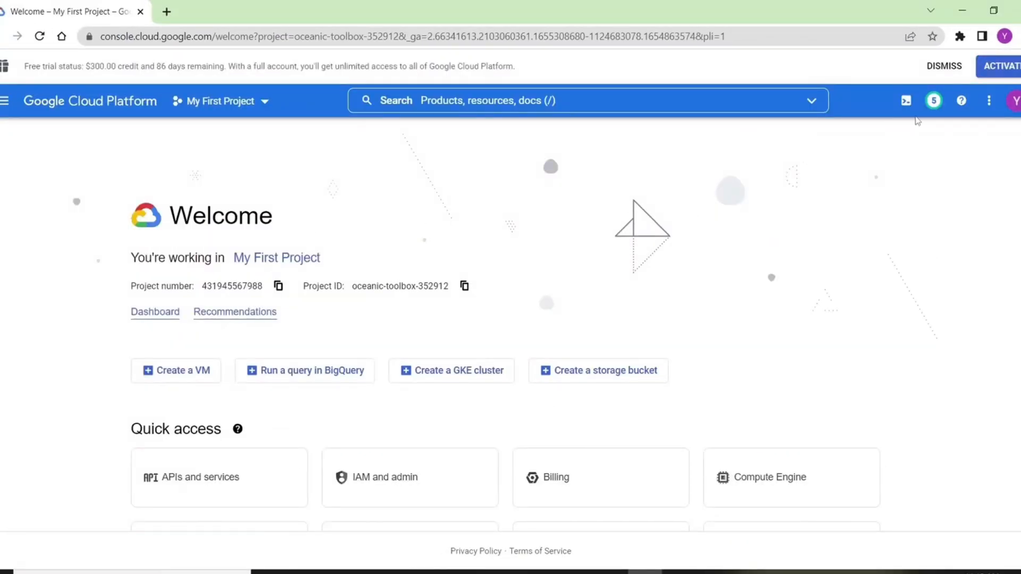
pyautogui.moveTo(905, 100)
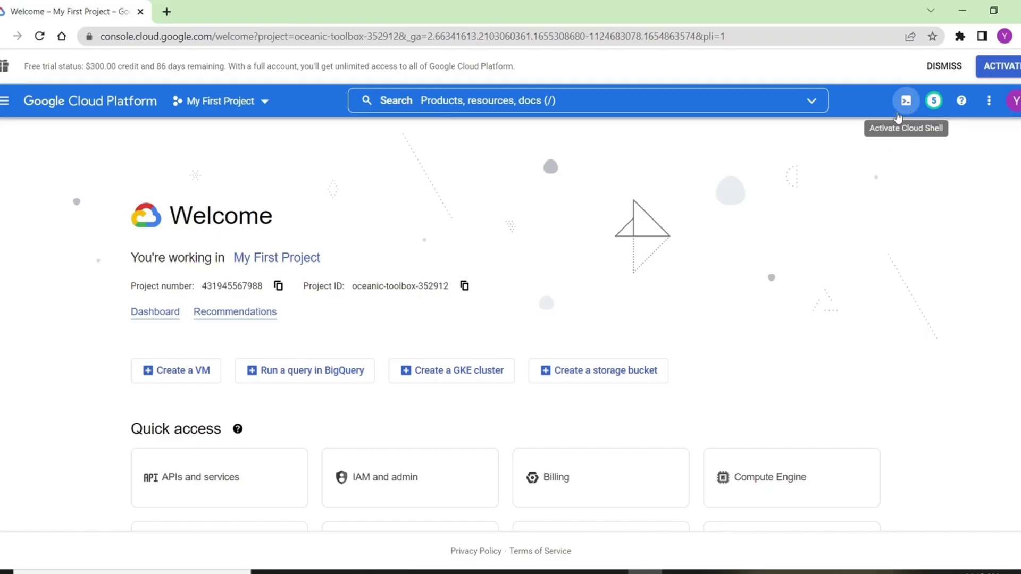
# - Activate Cloud Shell for oceanic-toolbox-352912 and list the home directory showing README-cloudshell.txt
pyautogui.click(905, 100)
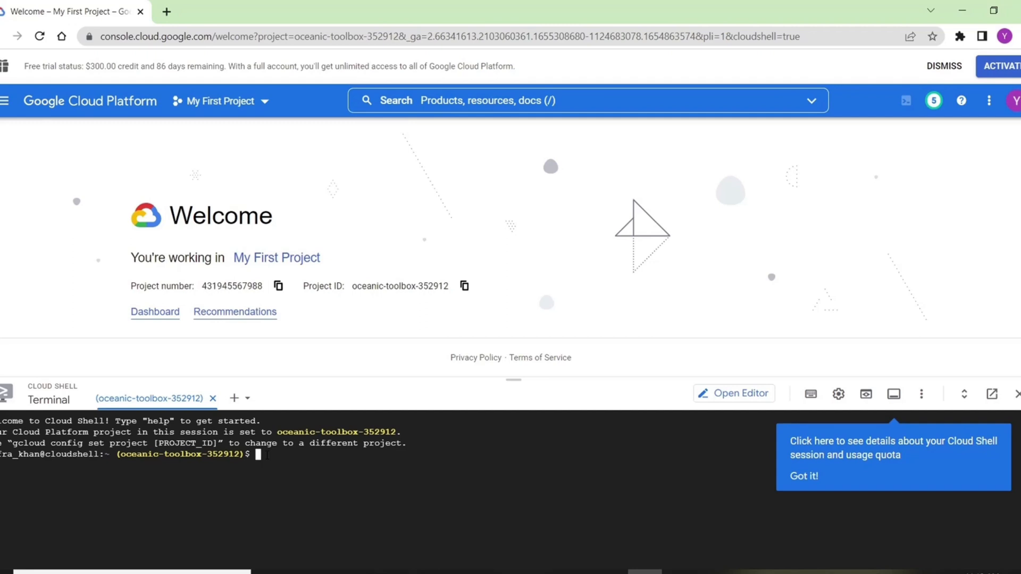
pyautogui.write('ls')
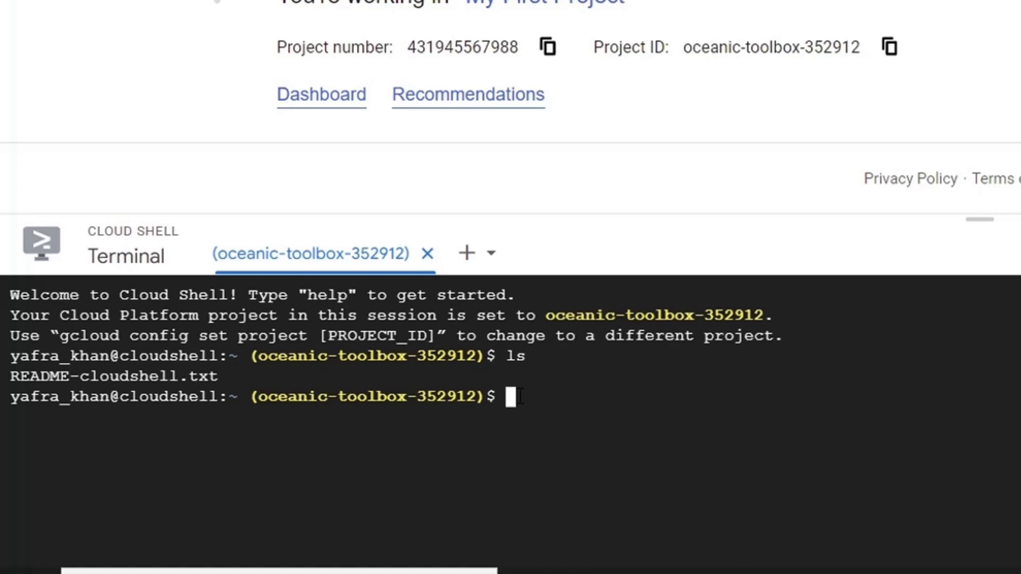
# - Create demo.txt, make the folder mydir and change into it
pyautogui.write('touch')
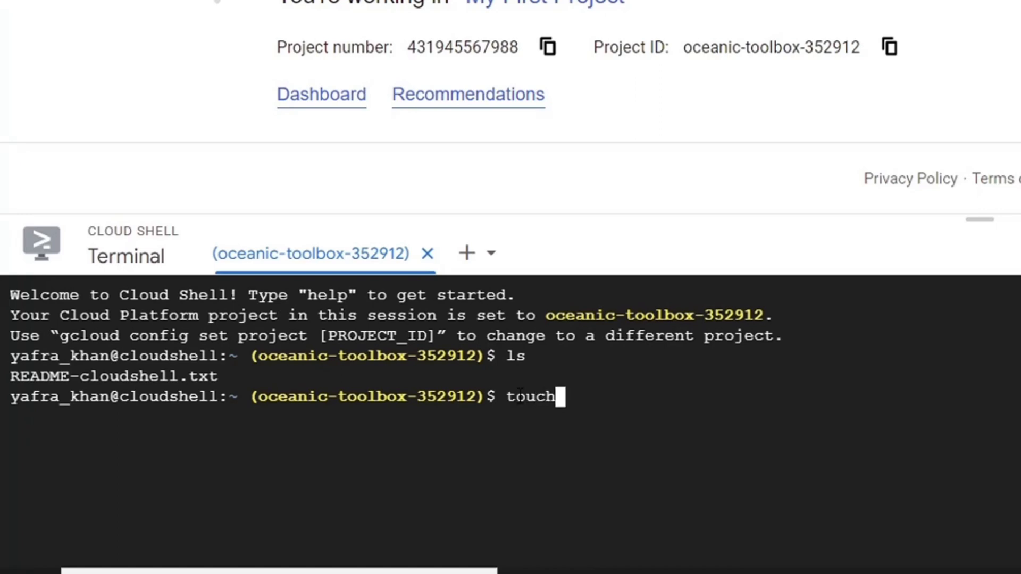
pyautogui.write('" "')
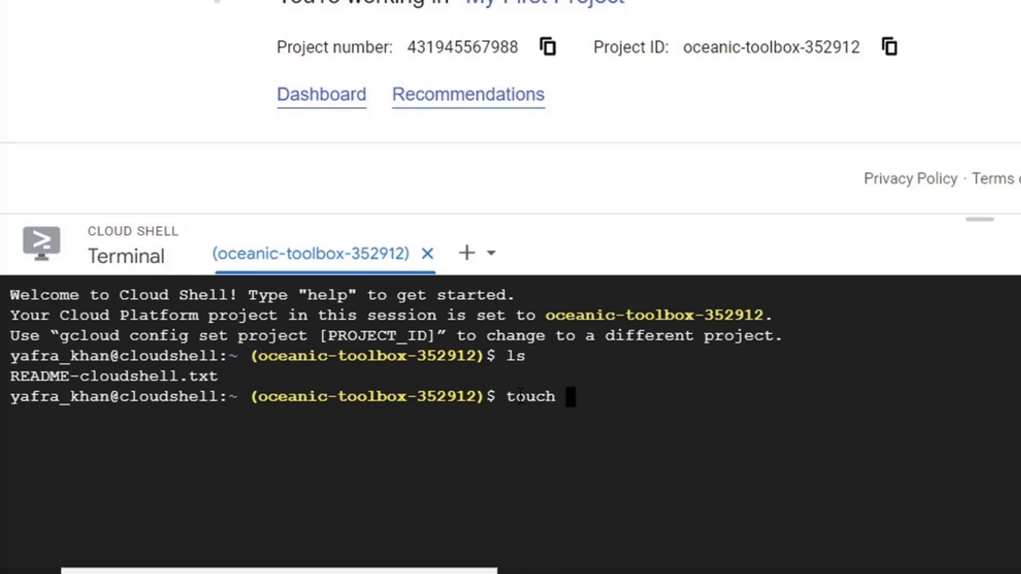
pyautogui.write('demo.txt')
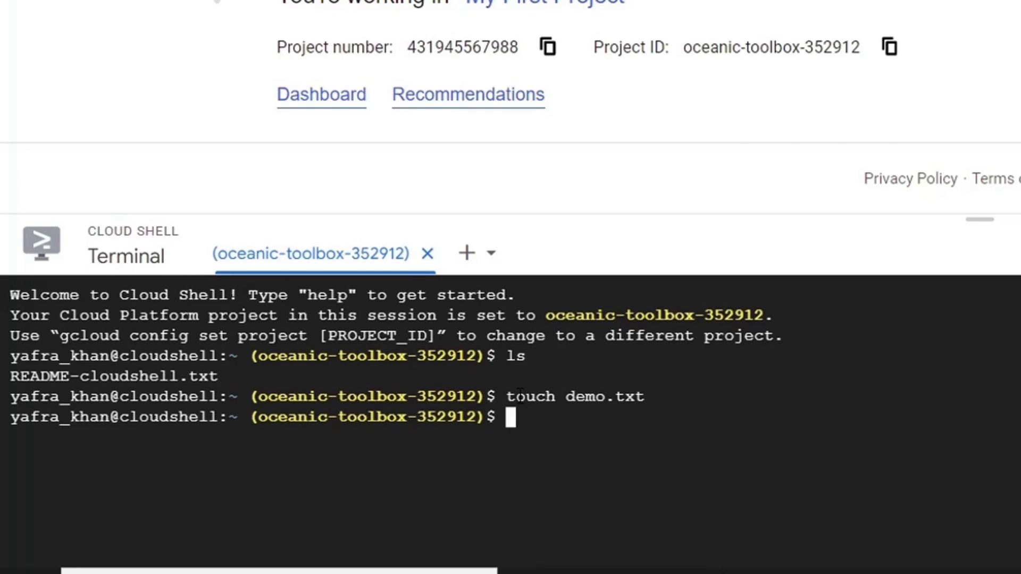
pyautogui.write('mkdir mydir')
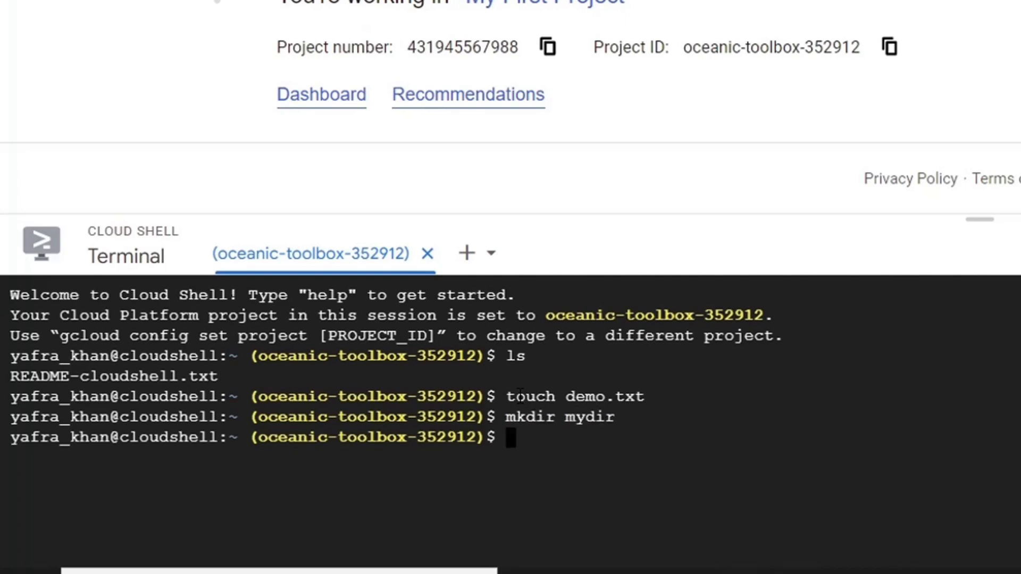
pyautogui.write('c')
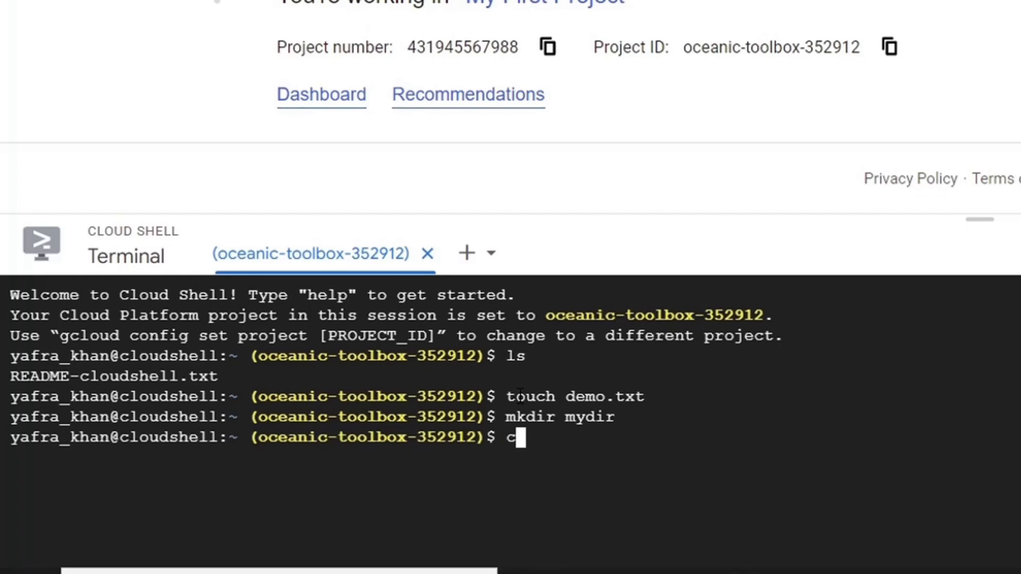
pyautogui.write('d mydir')
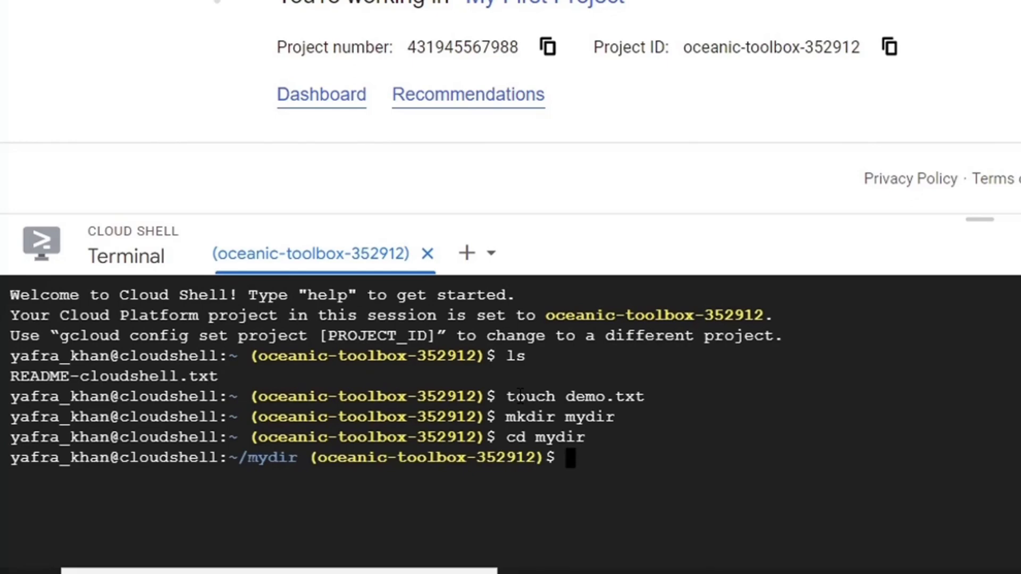
# - Create demo1.txt inside mydir and list the folder contents
pyautogui.write('tou')
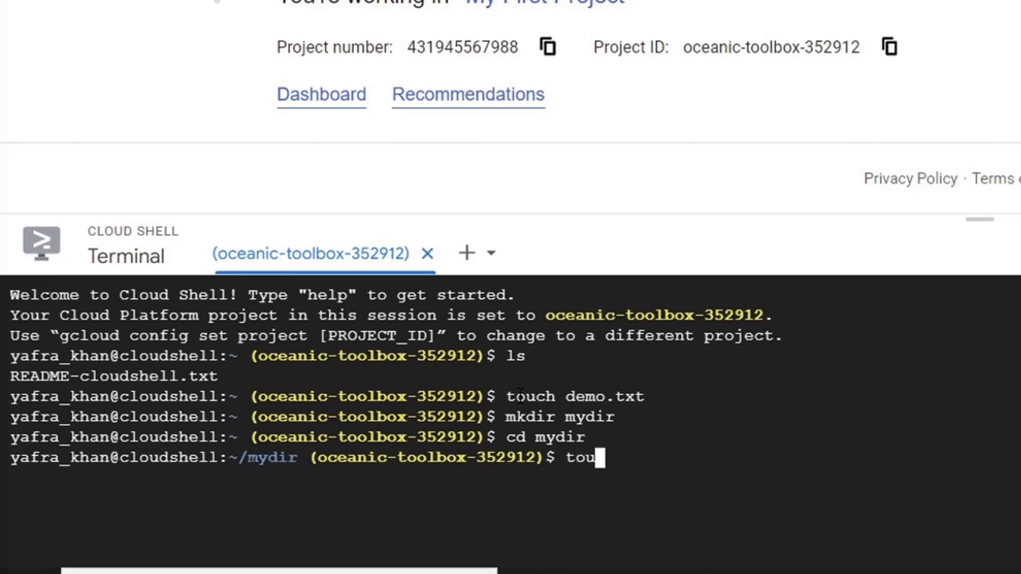
pyautogui.write('c')
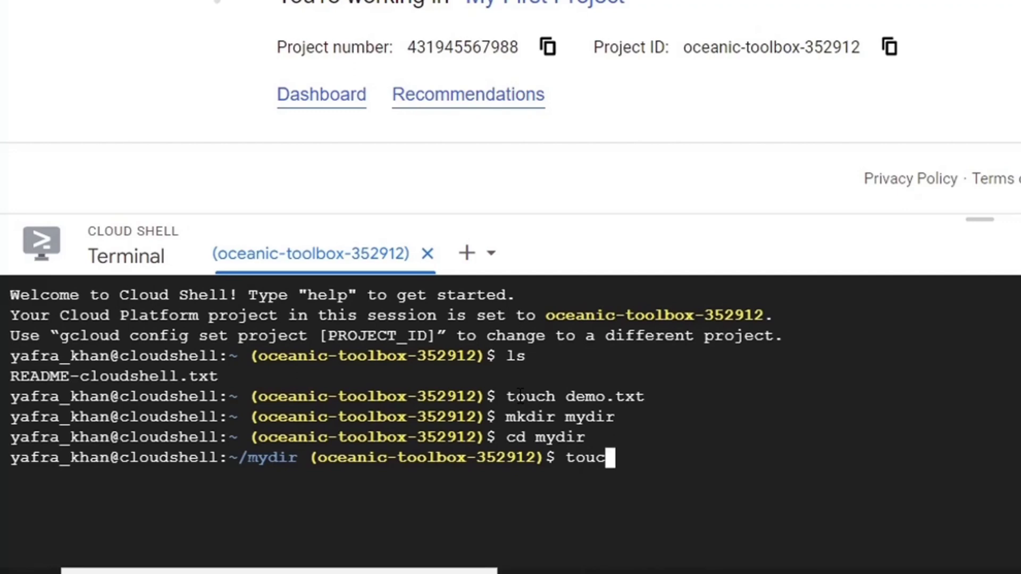
pyautogui.write('h')
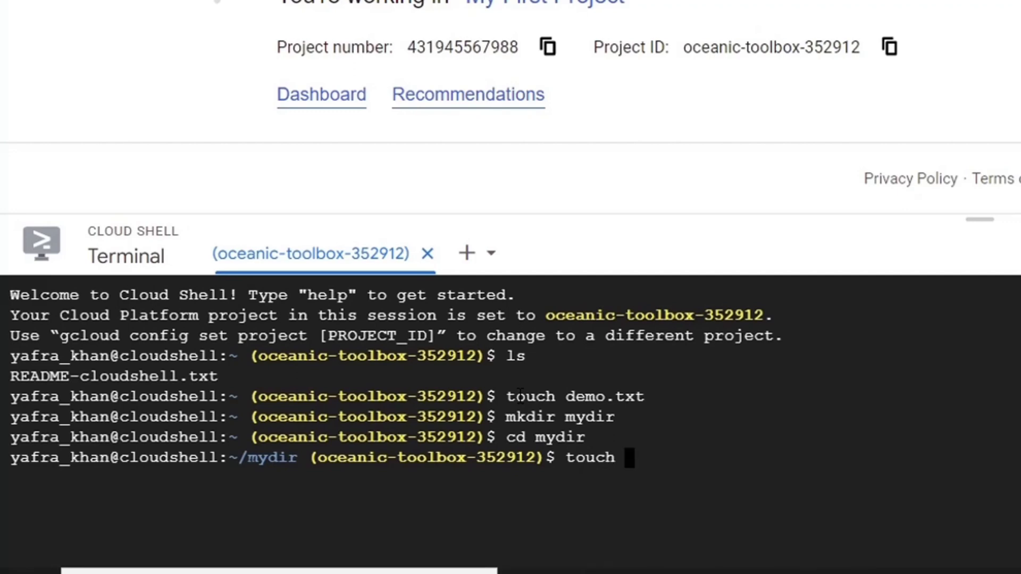
pyautogui.write('demo1.txt')
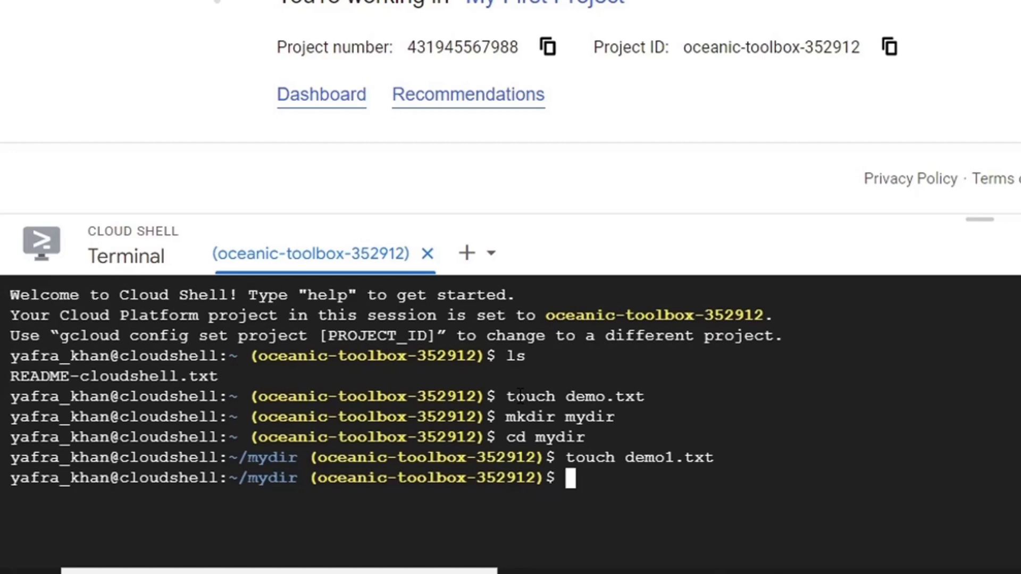
pyautogui.write('ls')
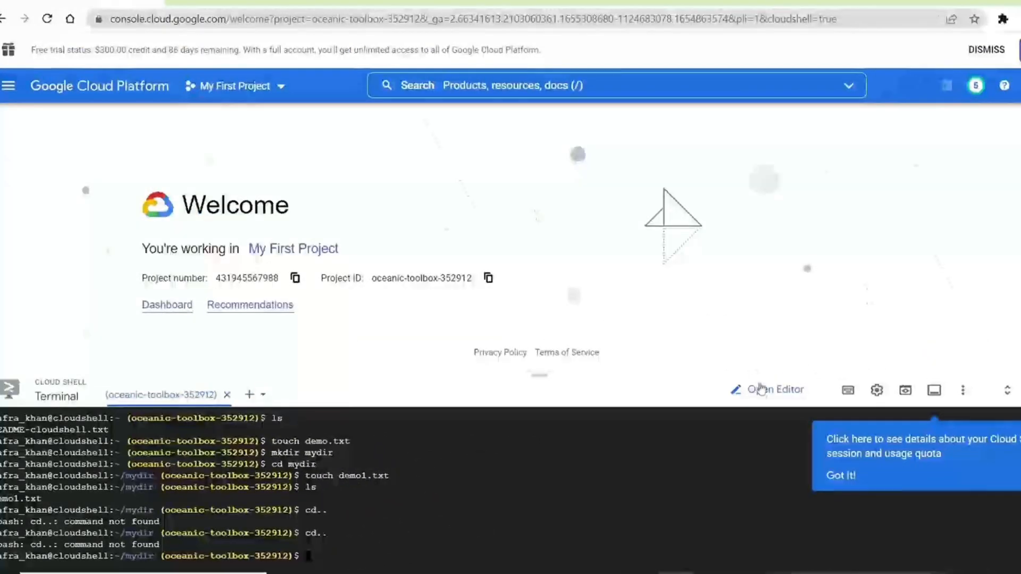
# - Switch to the editor, open demo.txt under mydir and enter 'Hello Cloud Shell', selecting all
pyautogui.click(773, 390)
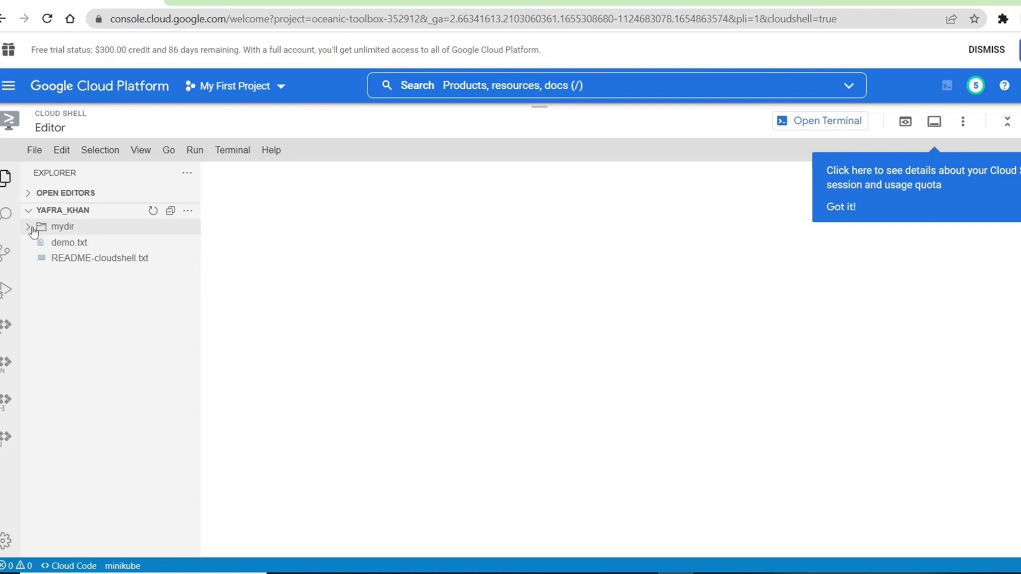
pyautogui.moveTo(30, 232)
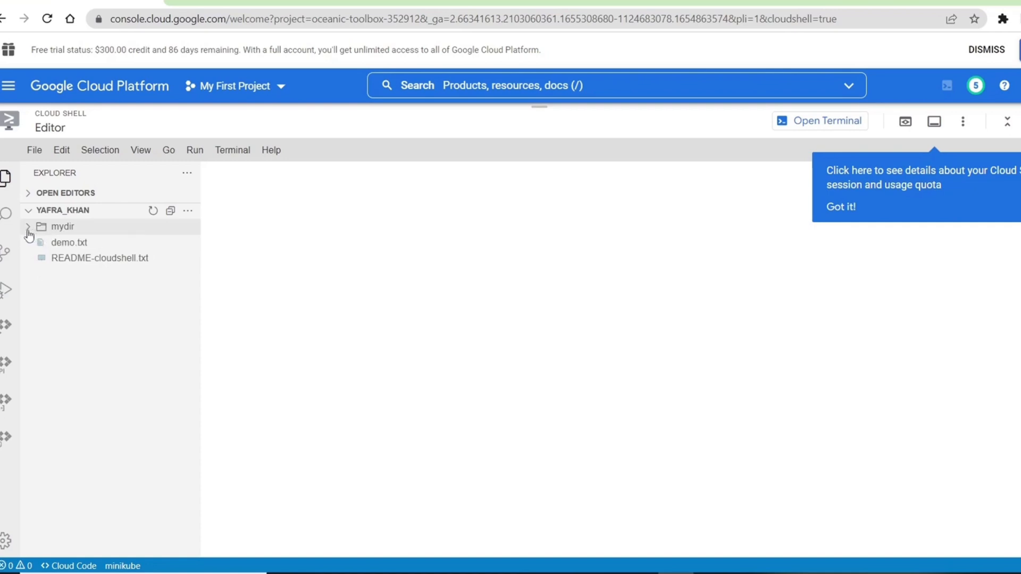
pyautogui.click(63, 225)
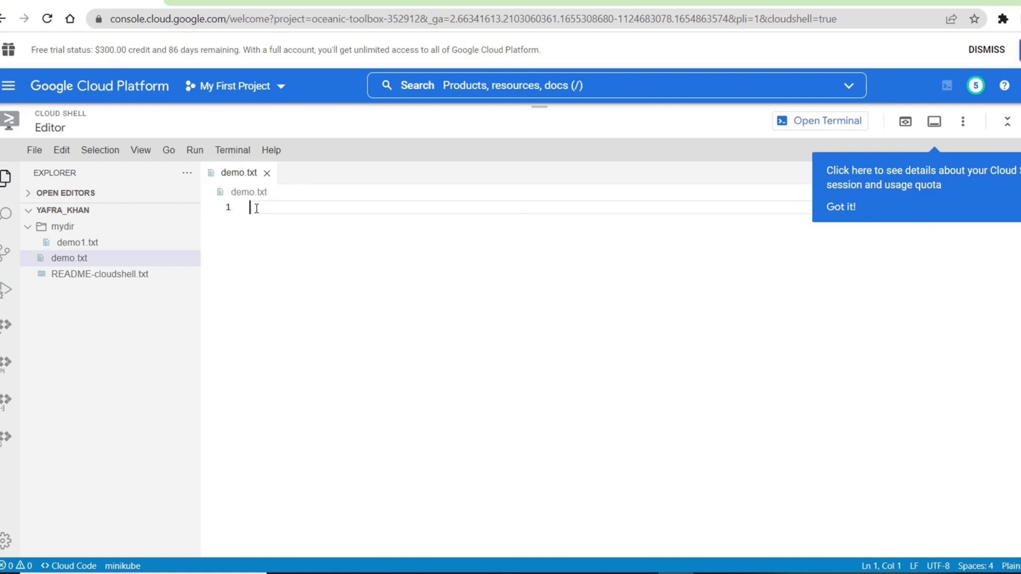
pyautogui.write('Hello Cloud Shell')
pyautogui.write('Welcome to Google CLoud Shell')
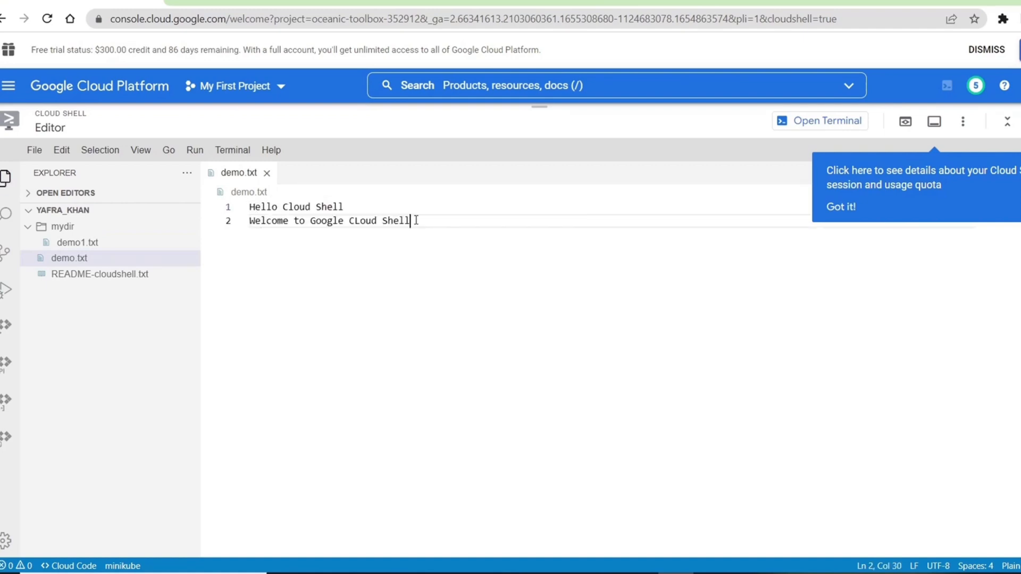
pyautogui.press('ctrl+a')
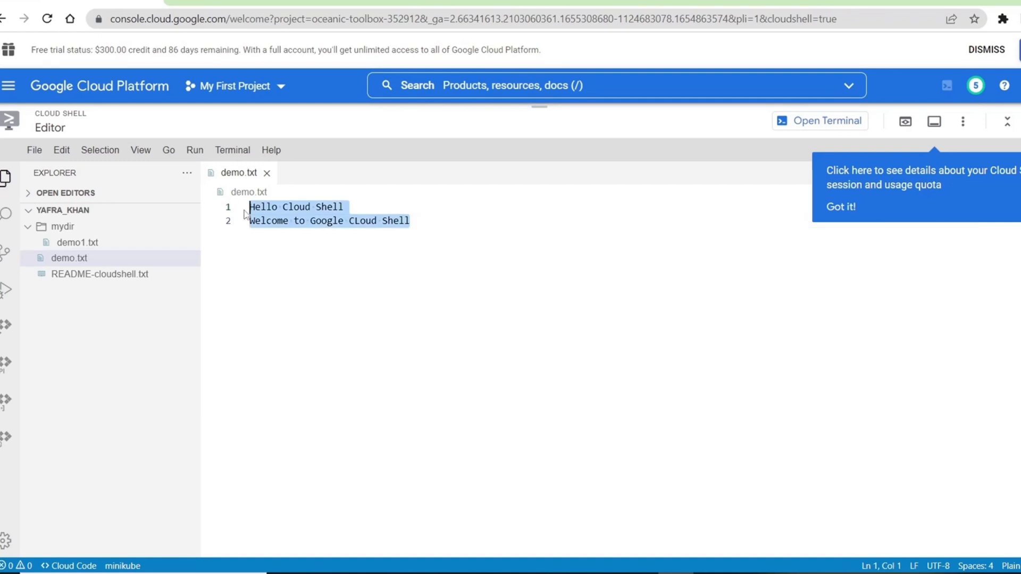
# - Return to the terminal and run cat demo1.txt to print its contents
pyautogui.click(819, 120)
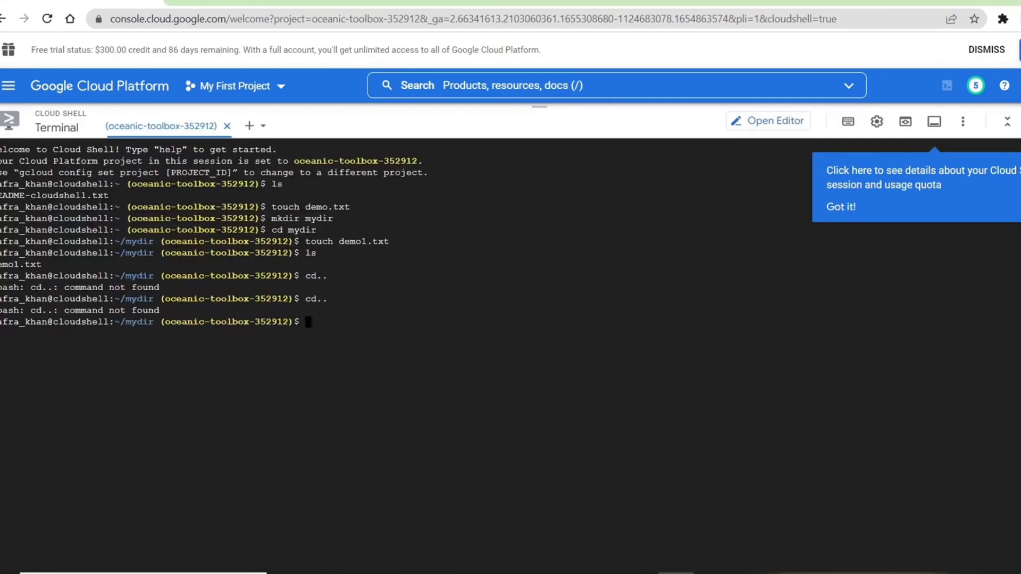
pyautogui.write('ca')
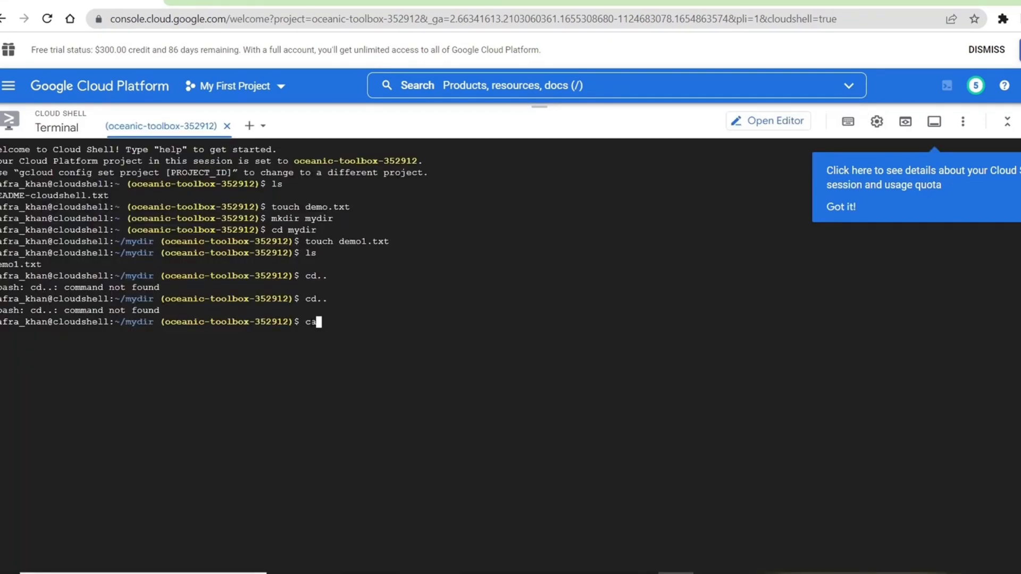
pyautogui.write('t')
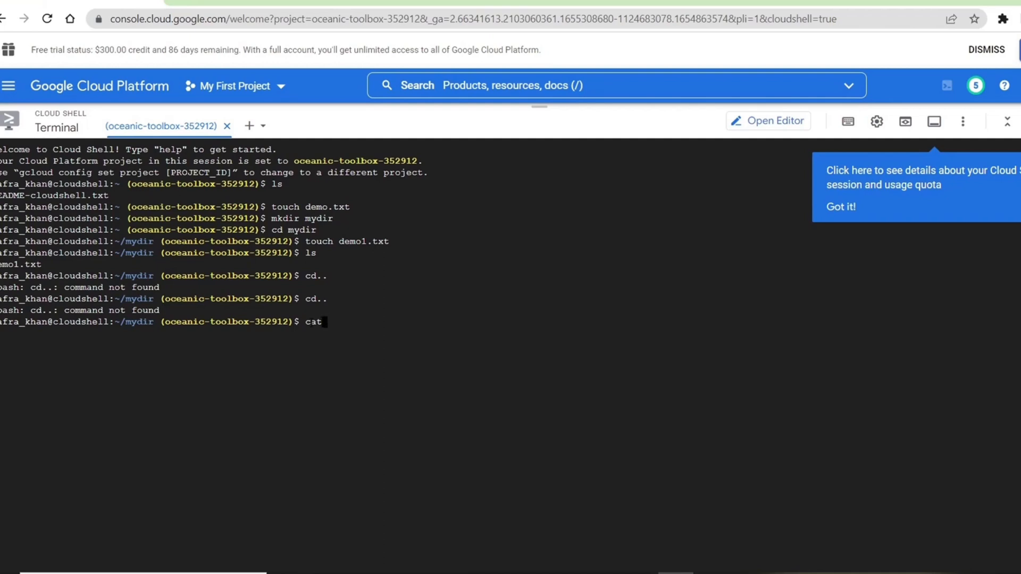
pyautogui.write('demo1.t')
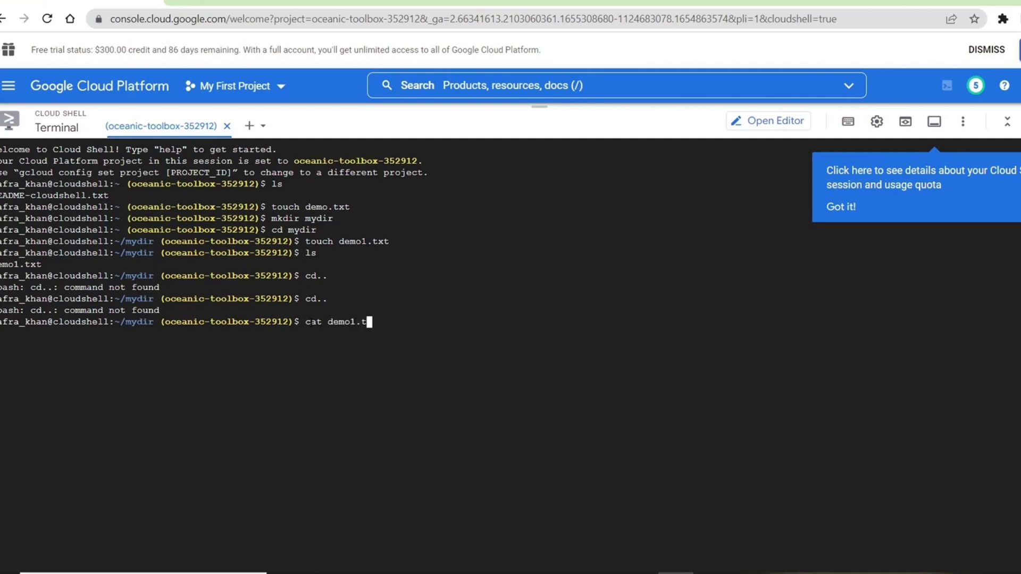